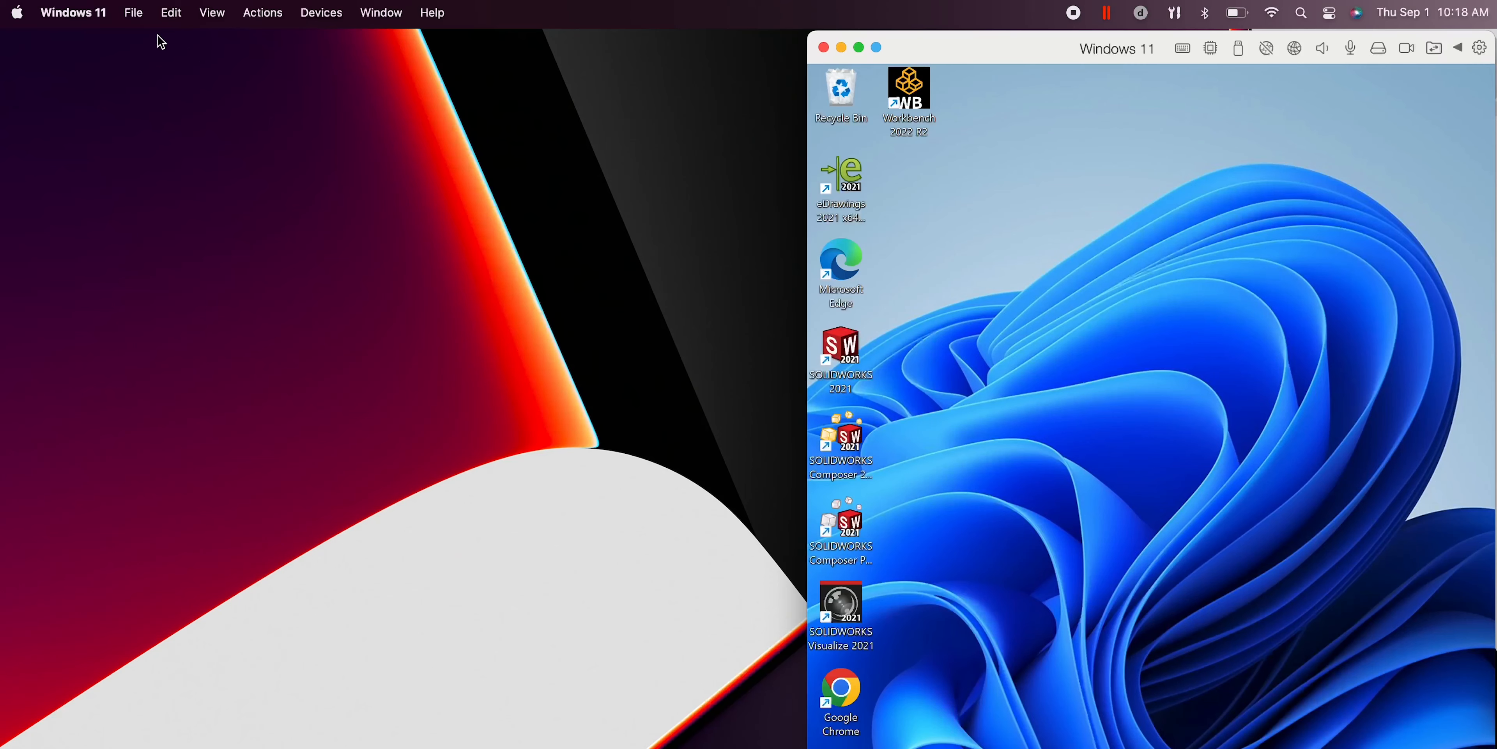
# Show About This Mac from the Apple menu before switching to the Parallels site
pyautogui.click(16, 12)
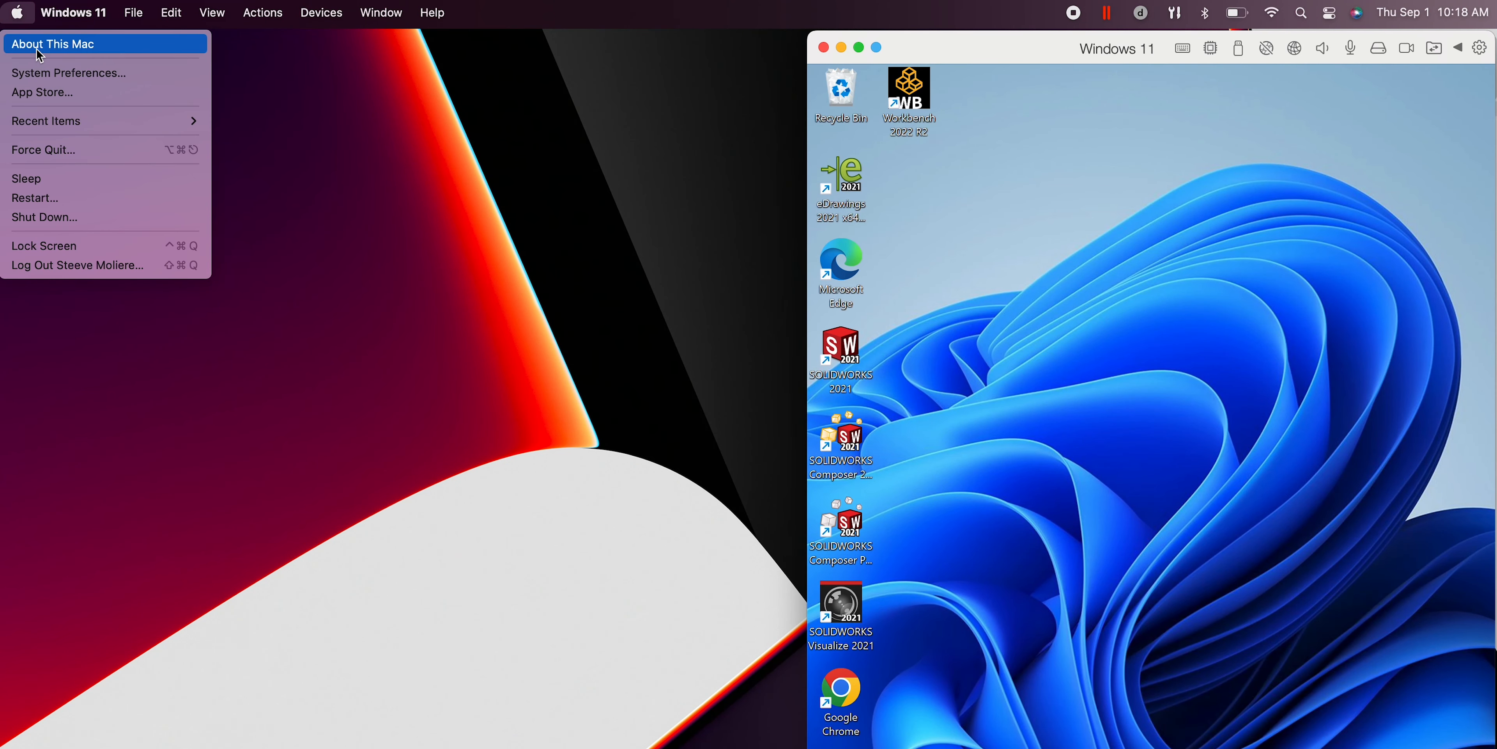
pyautogui.click(52, 43)
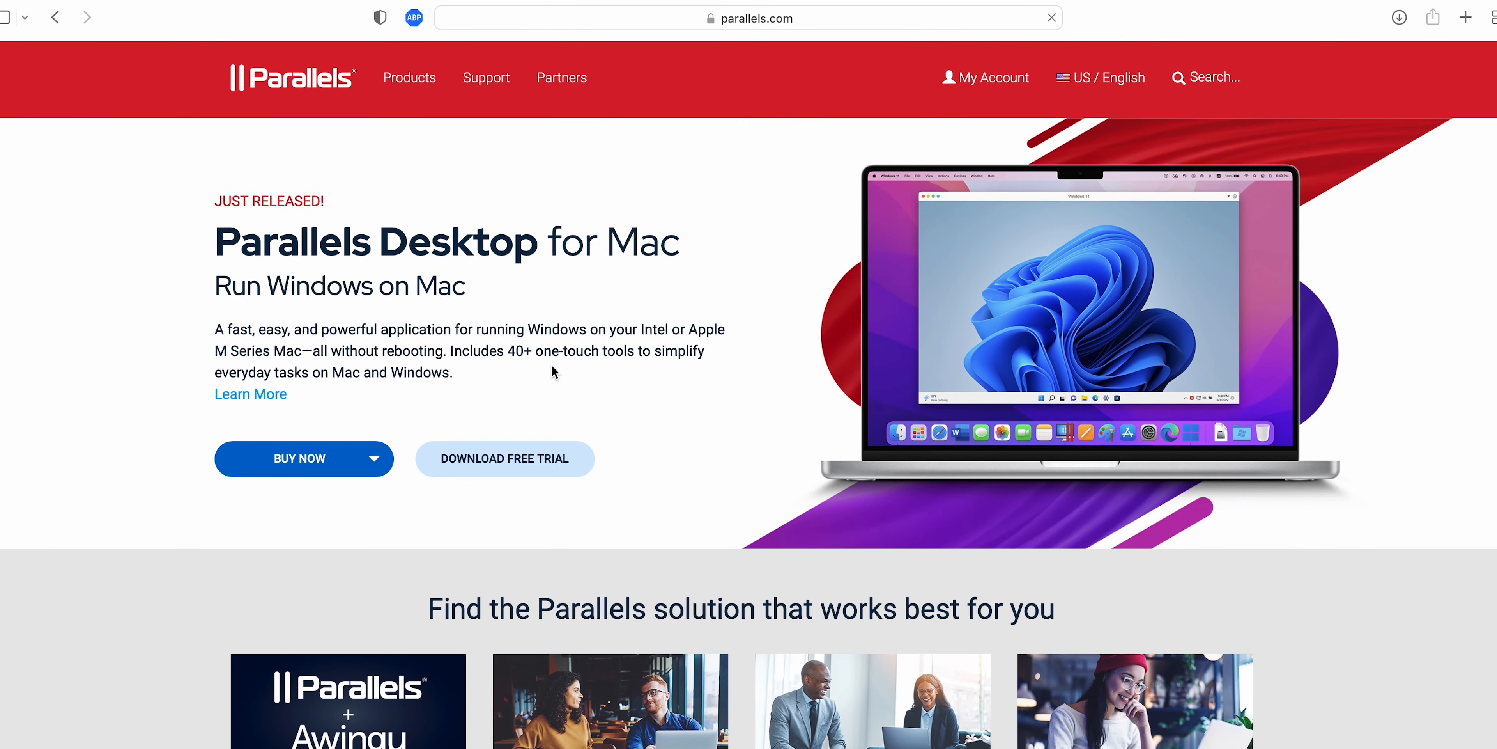
# Browse parallels.com, reach the free 14-day Parallels Desktop 18 trial page, then return to the Windows 11 VM
pyautogui.scroll(-3)
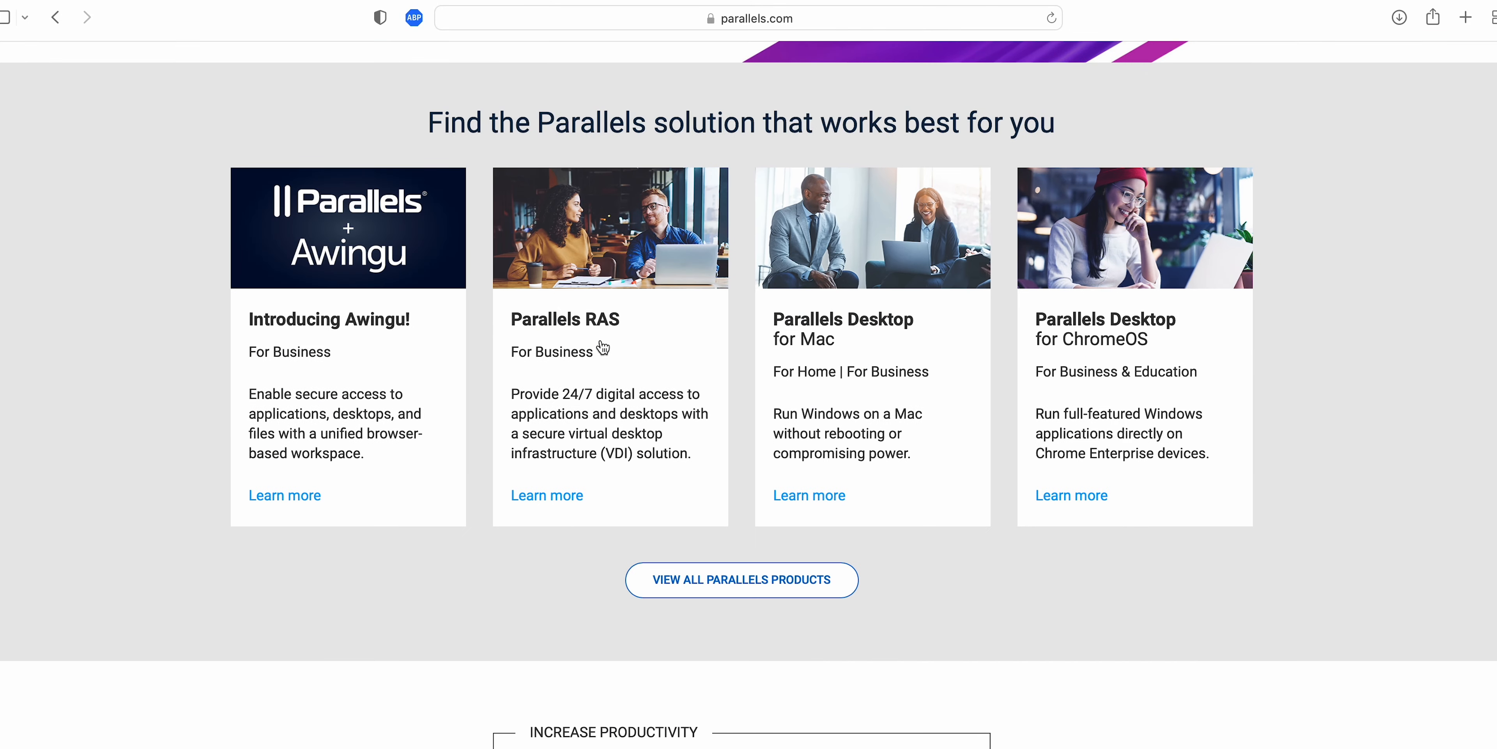
pyautogui.scroll(3)
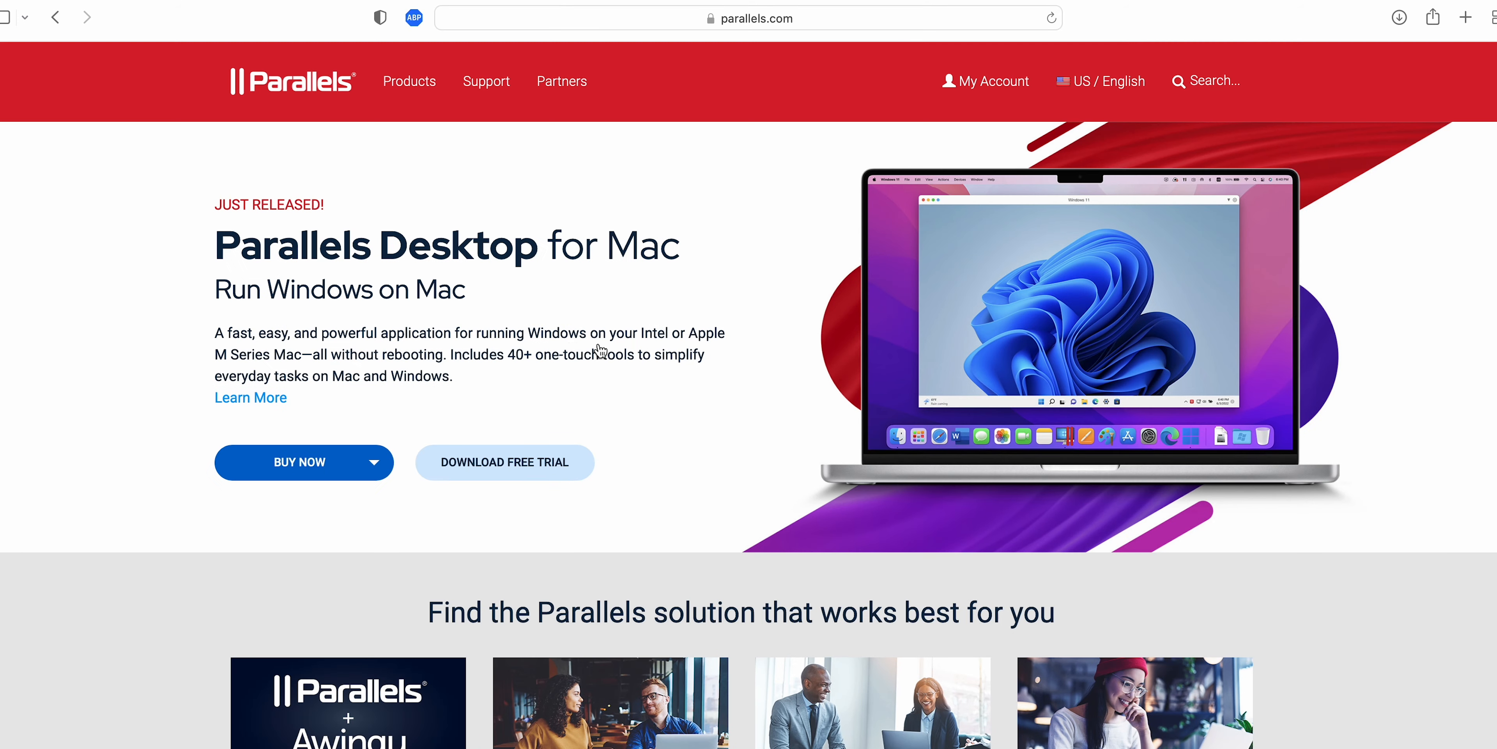
pyautogui.click(408, 81)
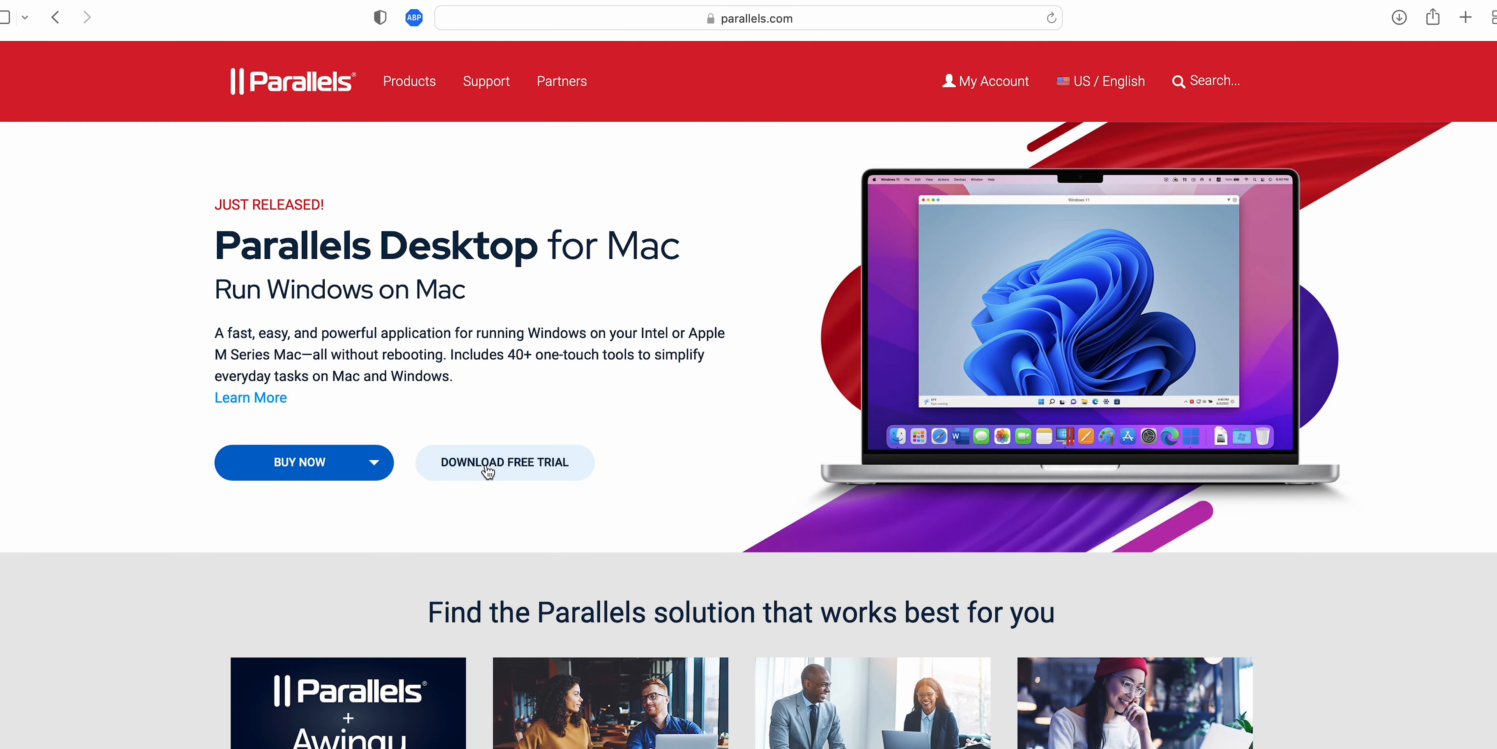
pyautogui.click(504, 462)
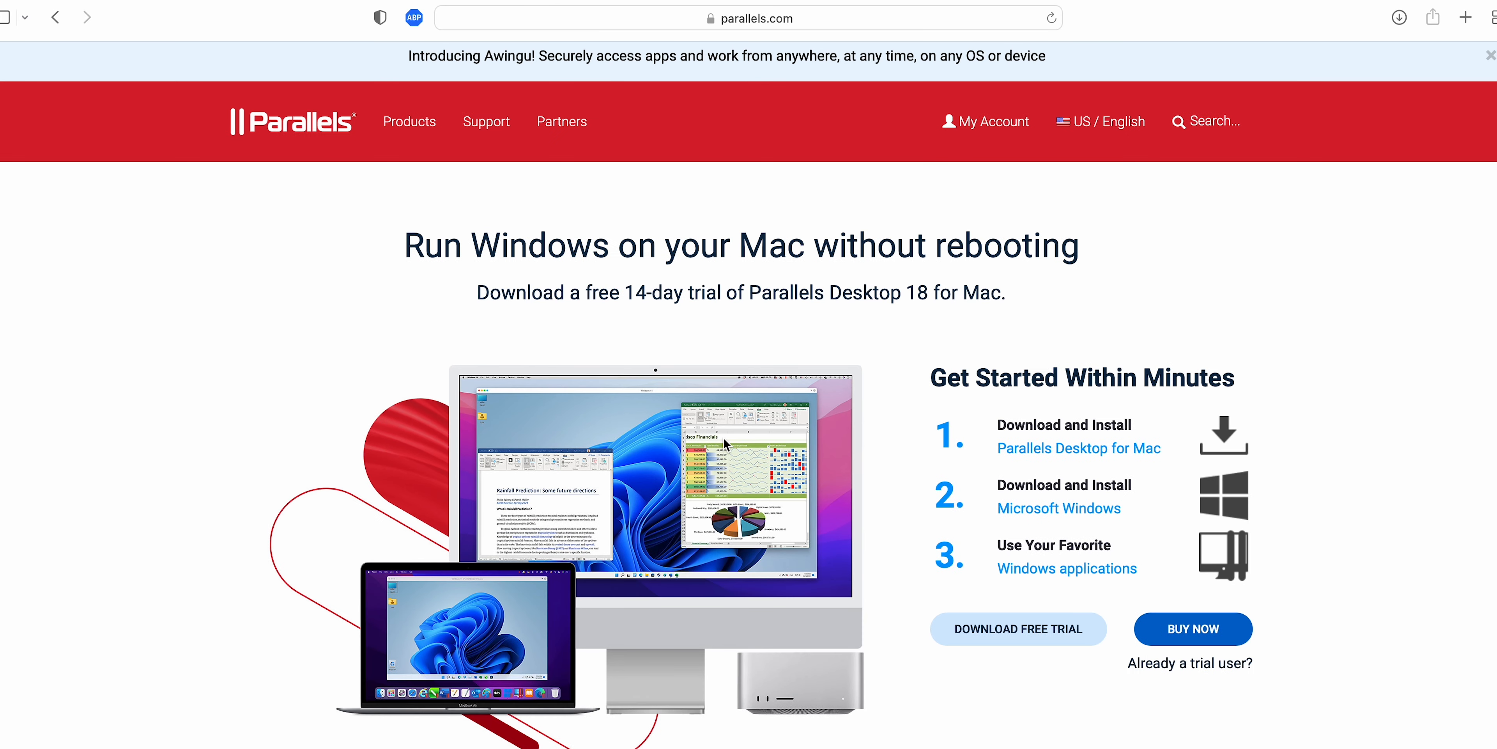
pyautogui.click(1486, 55)
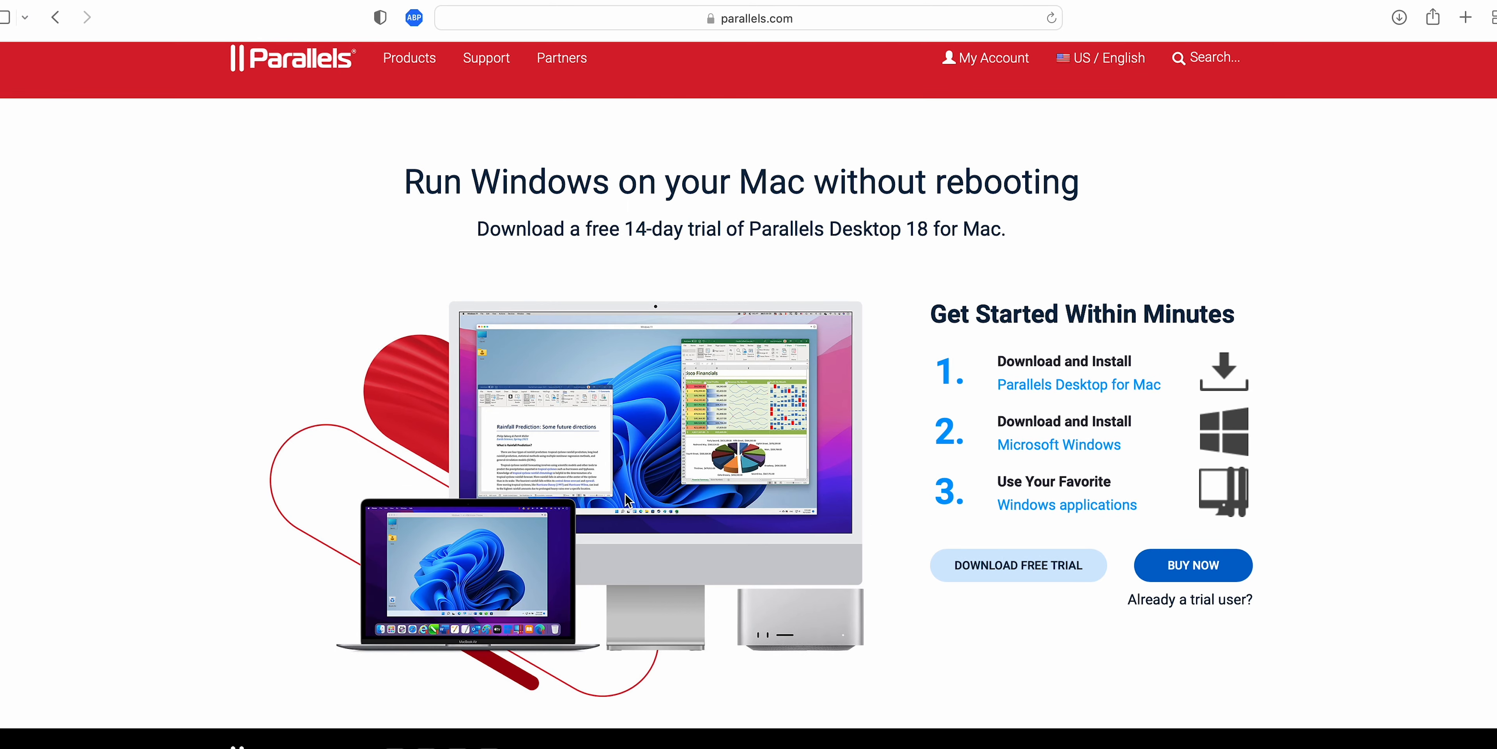
pyautogui.scroll(-3)
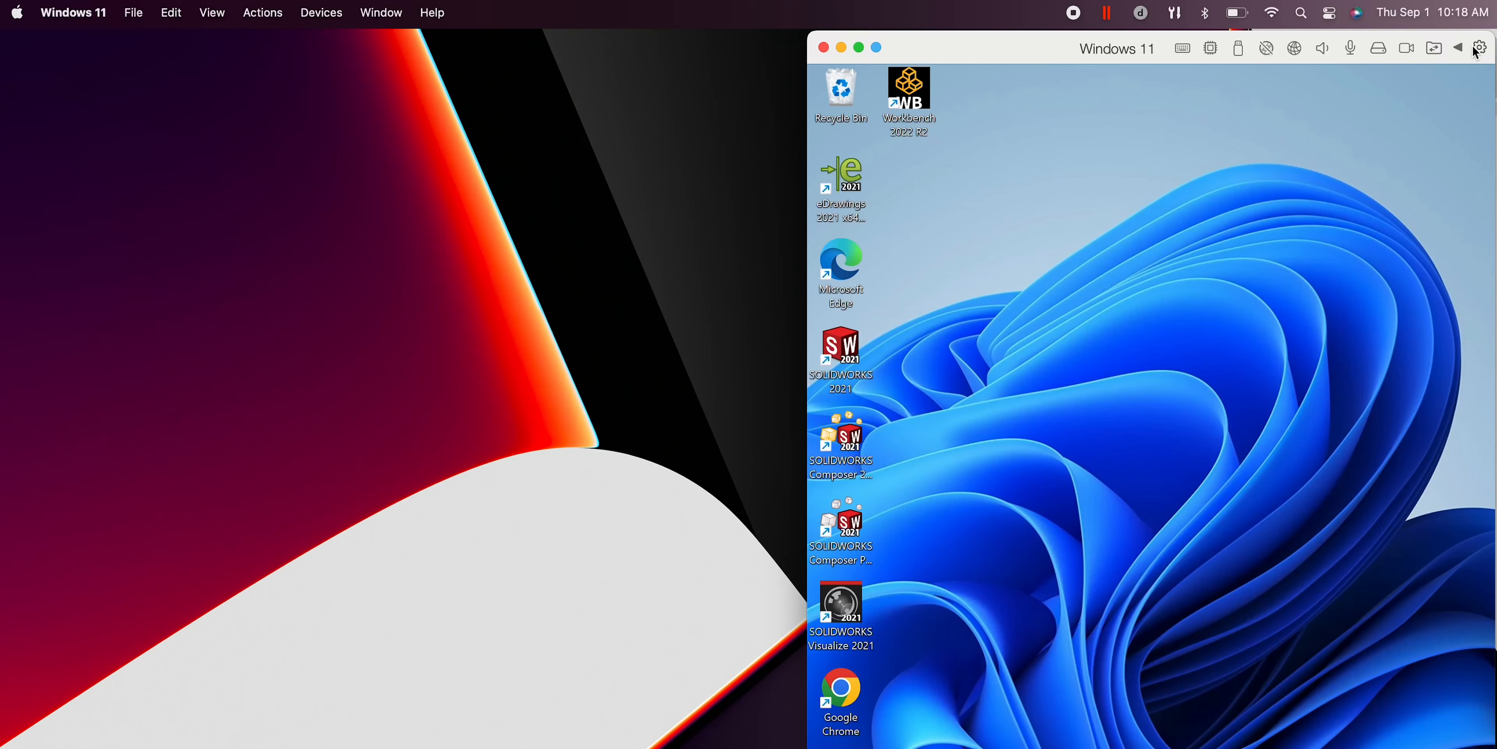
# Review the VM's Optimization and Sharing options (shared folders kept at None), then its Graphics hardware settings
pyautogui.click(1479, 48)
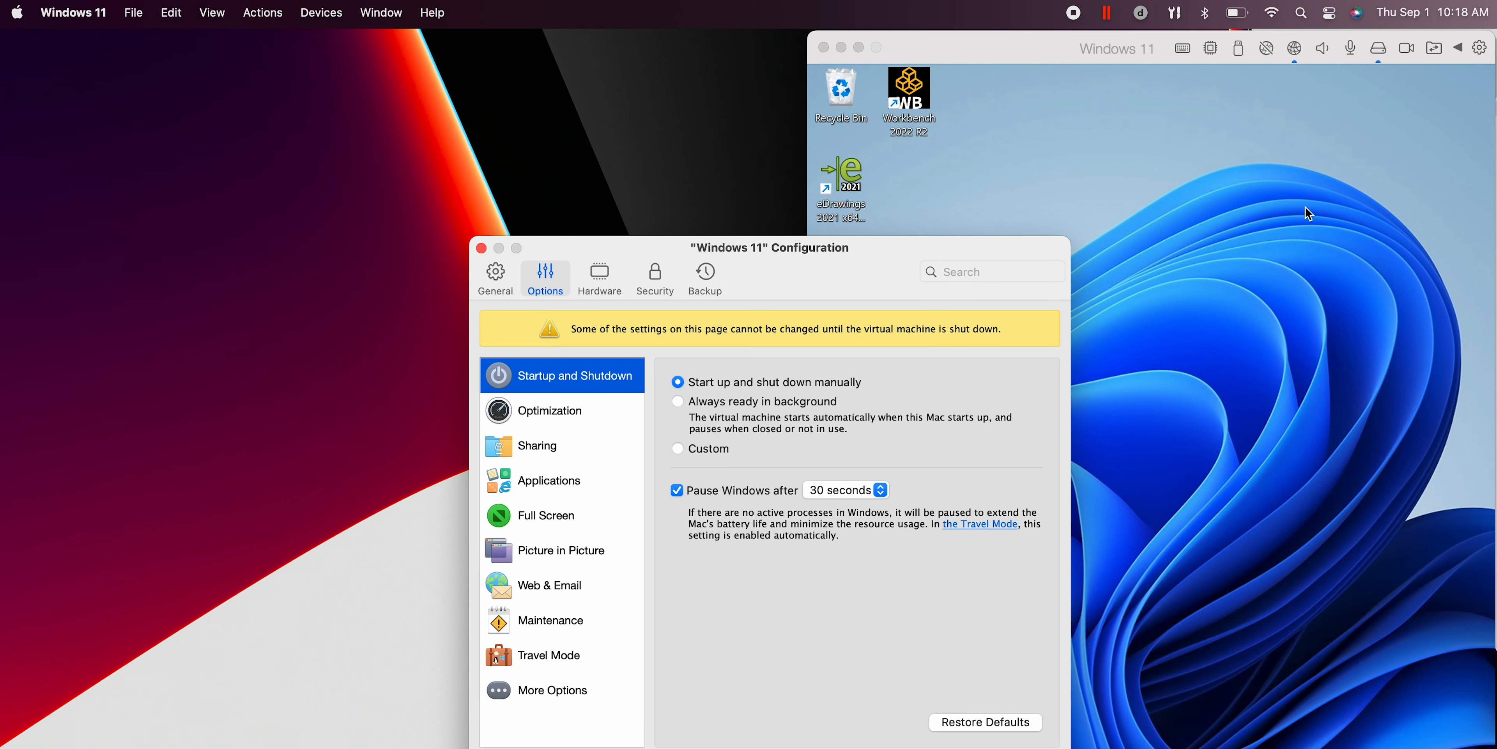
pyautogui.click(549, 409)
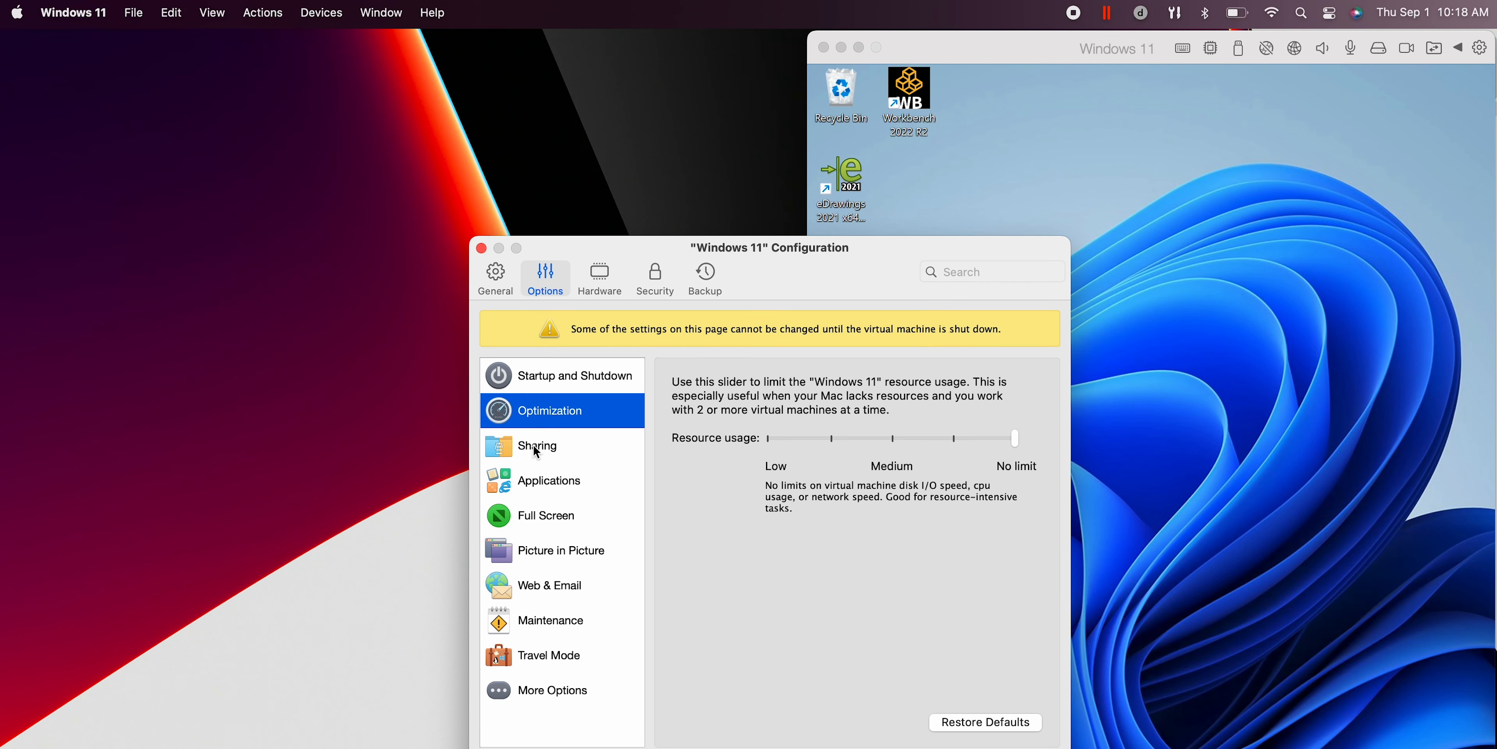
pyautogui.click(536, 445)
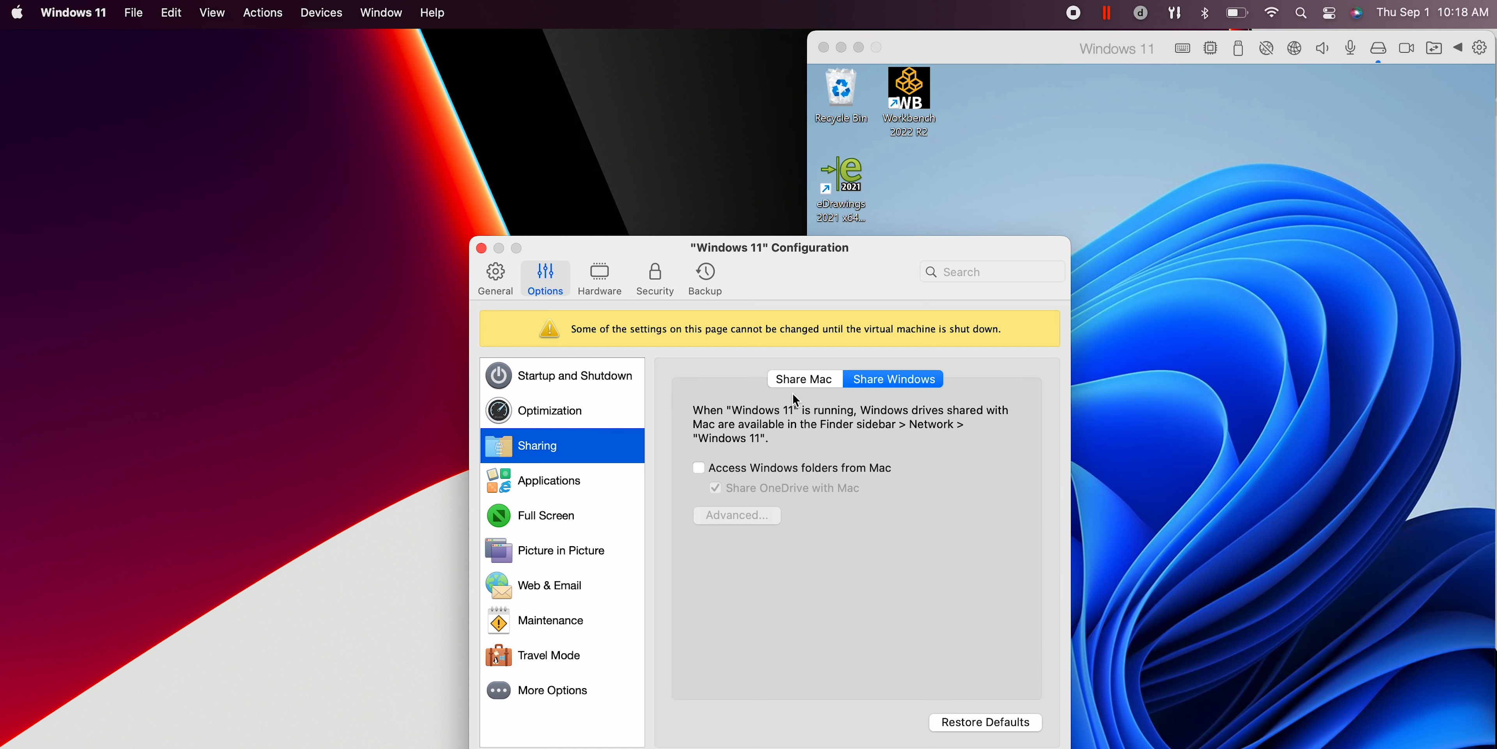
pyautogui.click(804, 378)
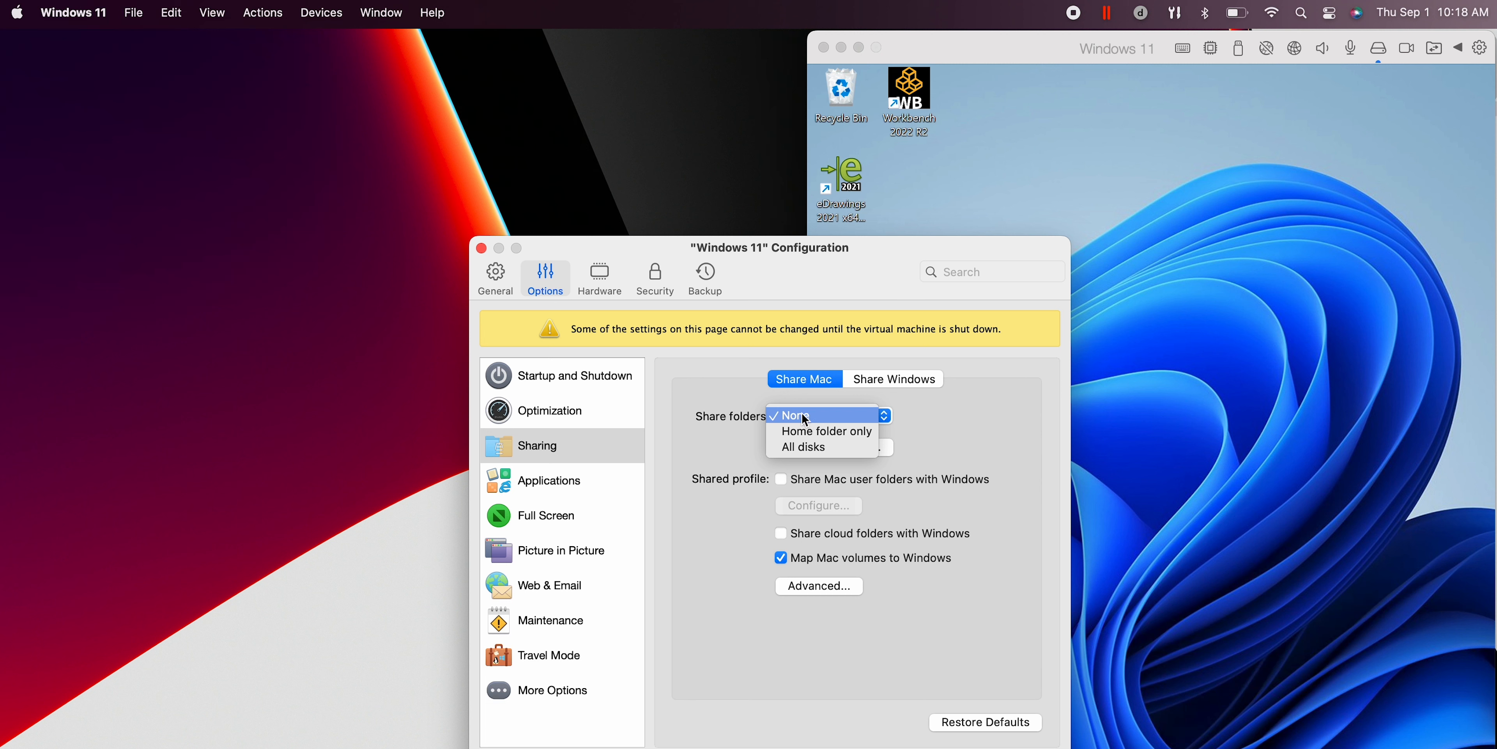
pyautogui.click(800, 414)
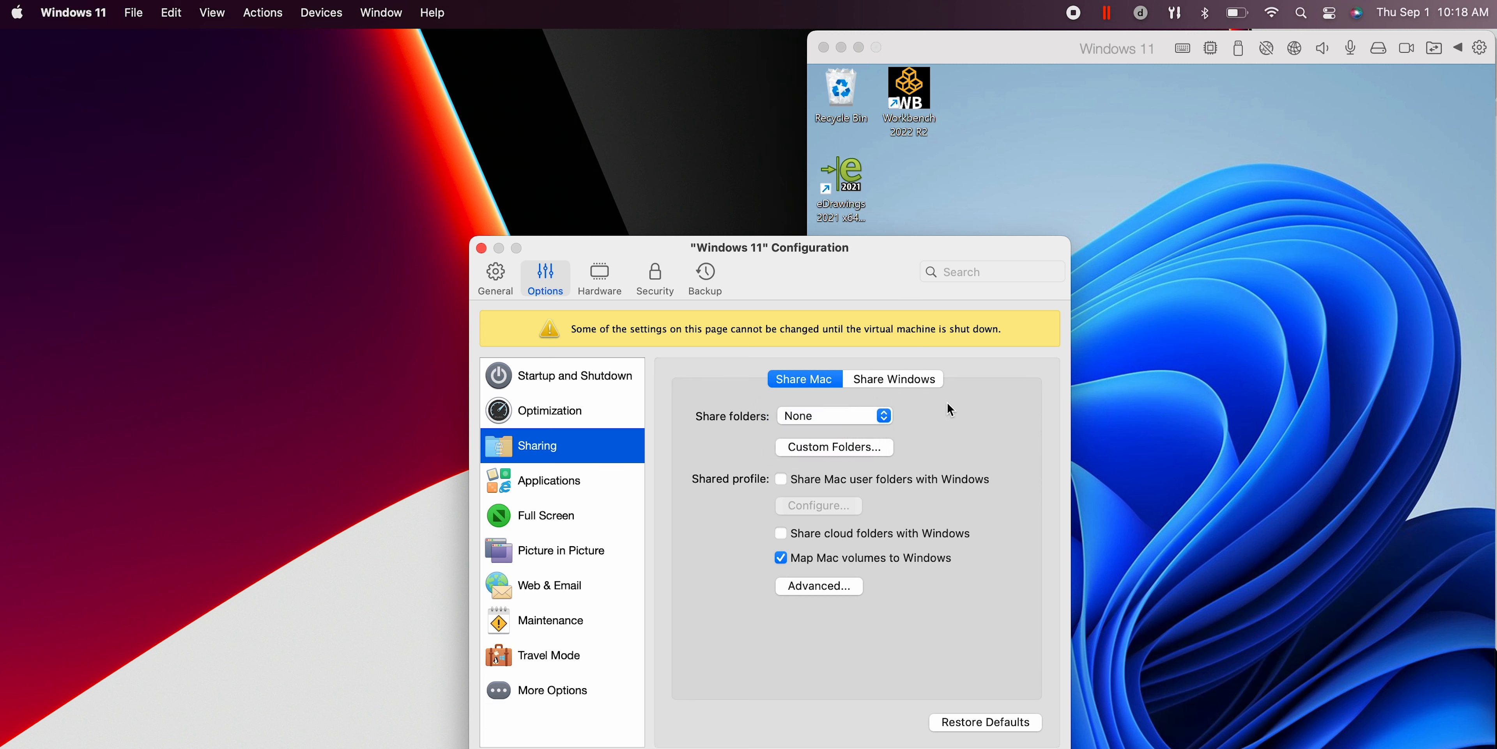
pyautogui.click(892, 378)
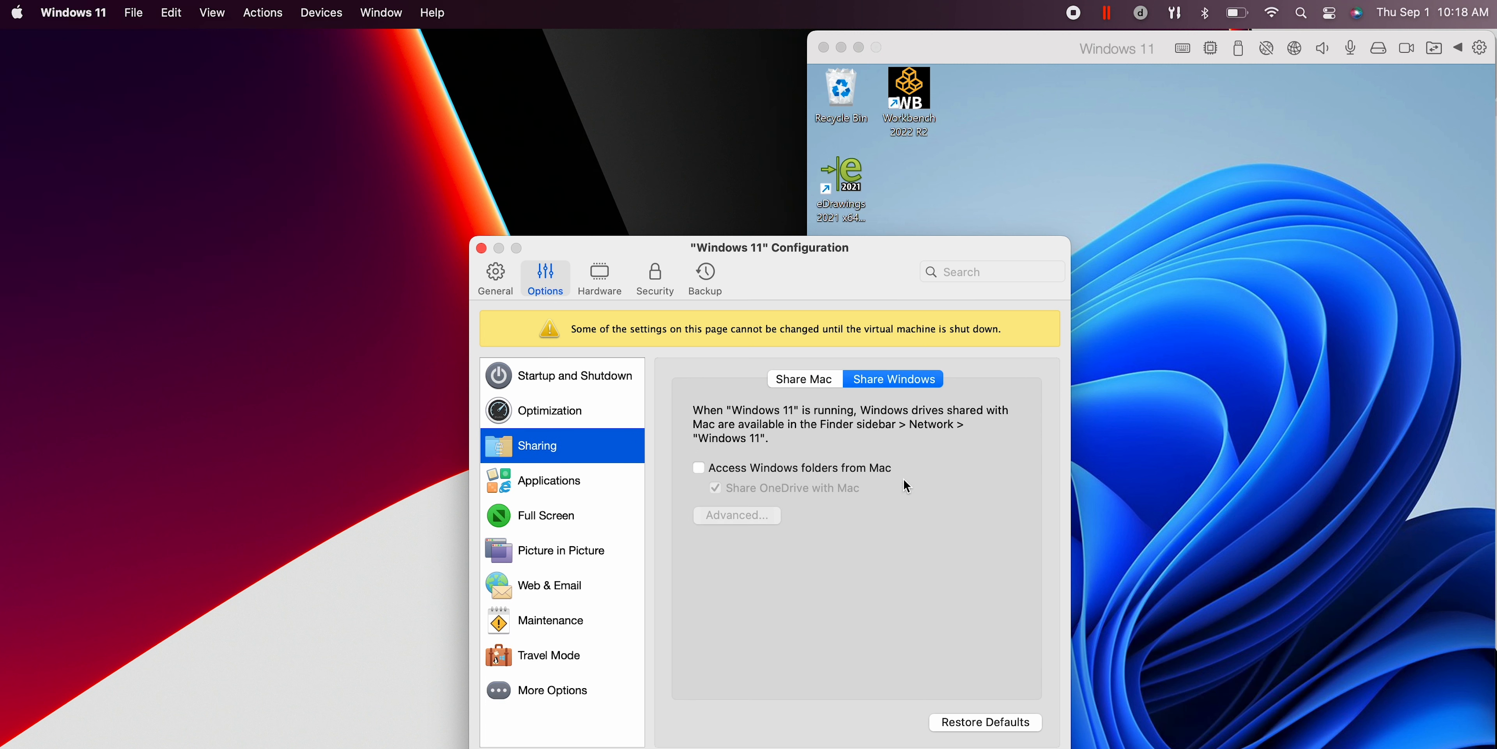
pyautogui.moveTo(719, 598)
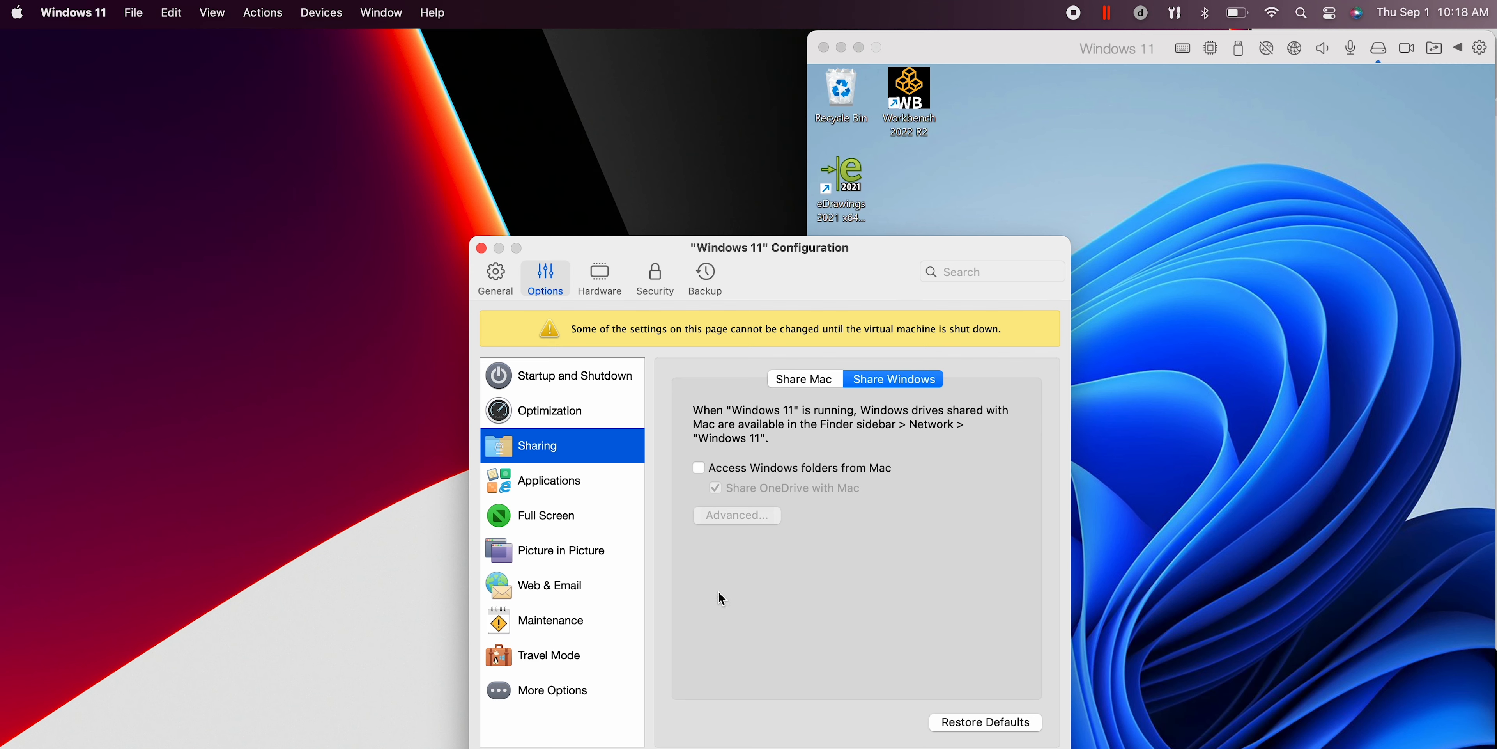
pyautogui.moveTo(558, 693)
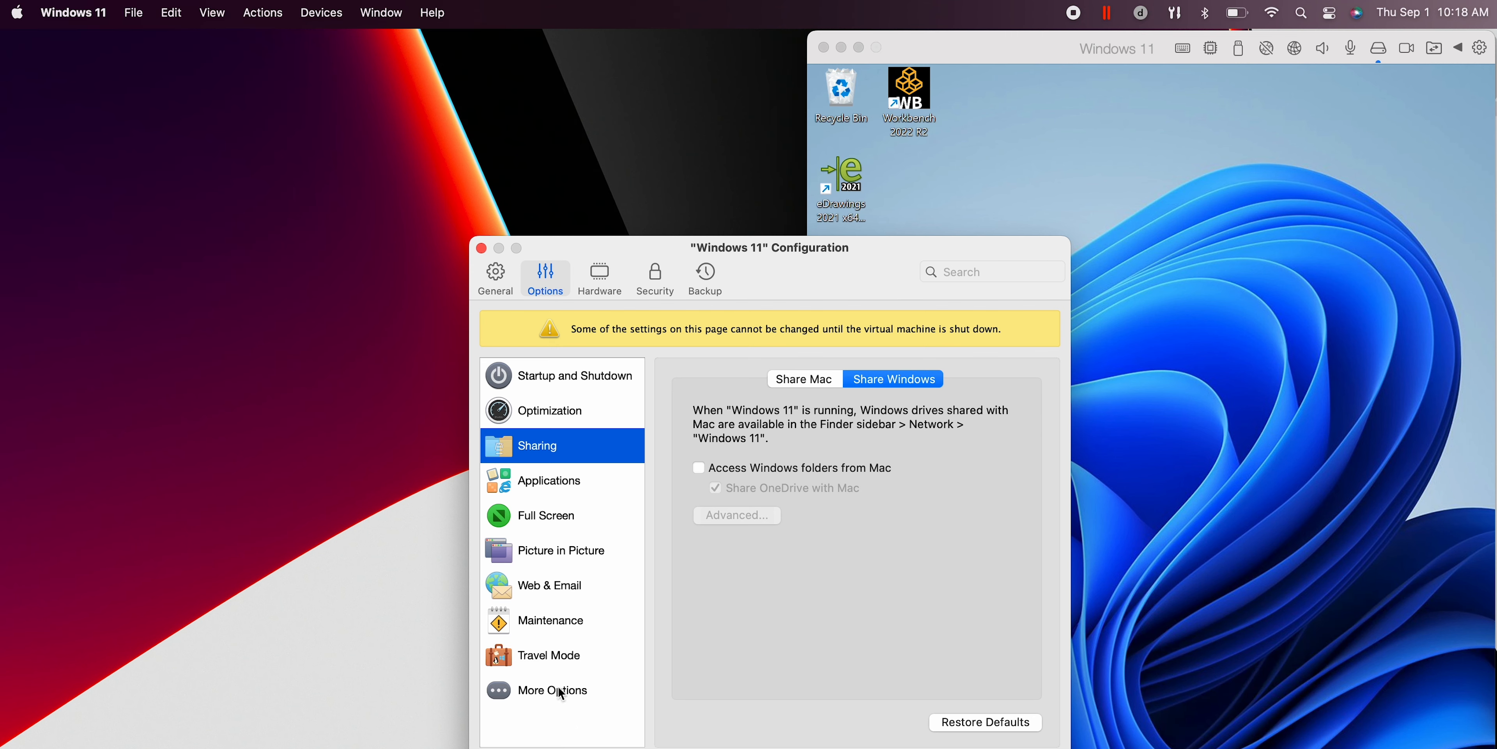
pyautogui.click(600, 277)
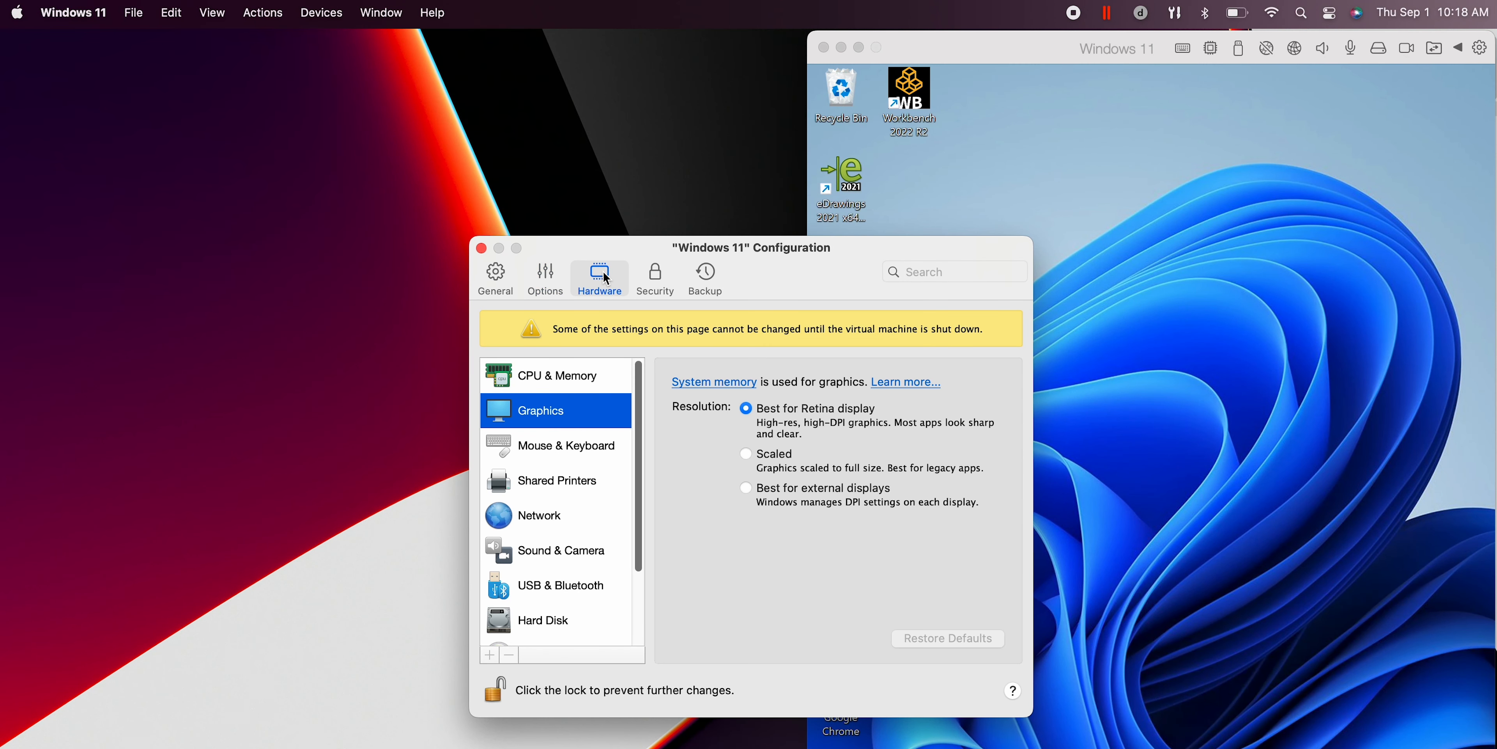
# View the CPU & Memory allocation: manual, 4 CPUs and 26 GB memory
pyautogui.click(557, 374)
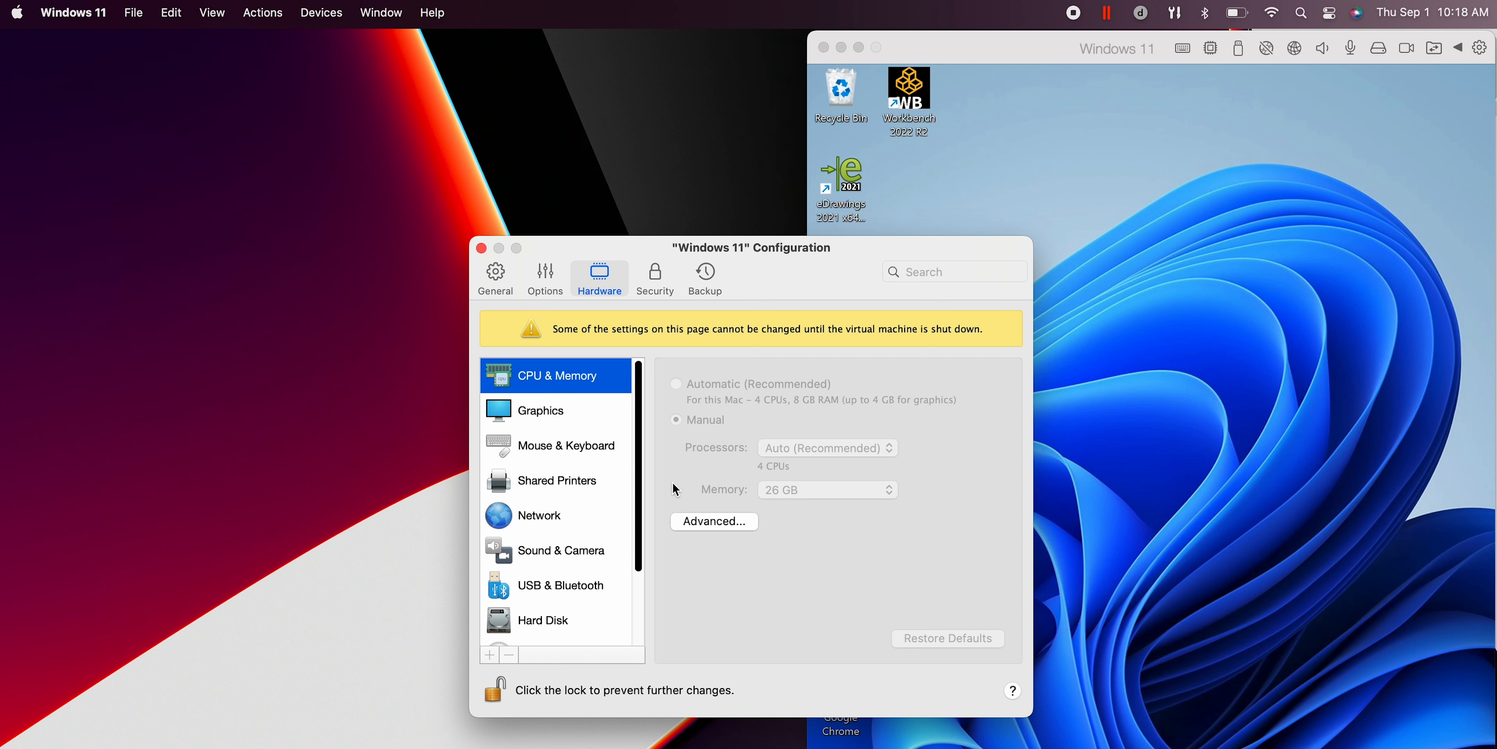
pyautogui.moveTo(803, 497)
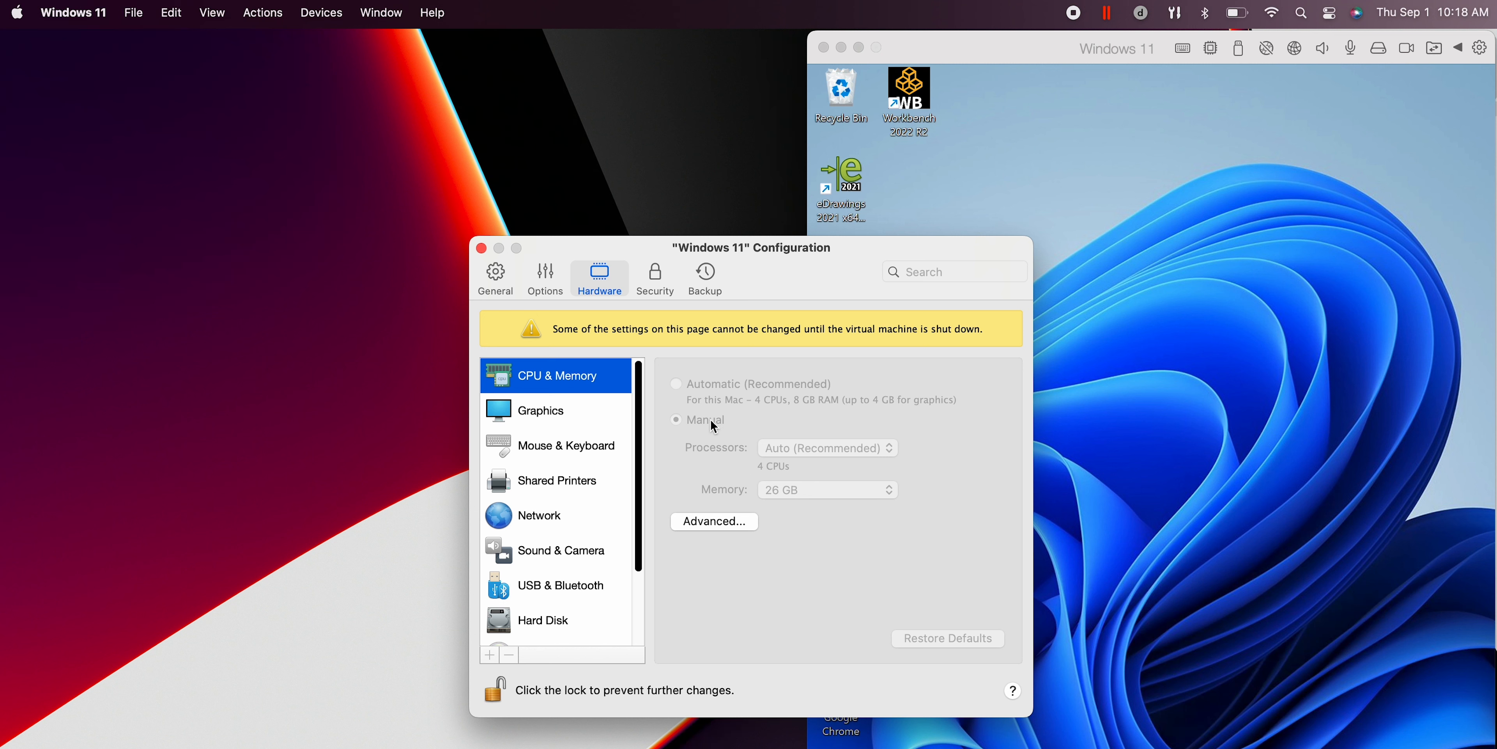
pyautogui.moveTo(790, 412)
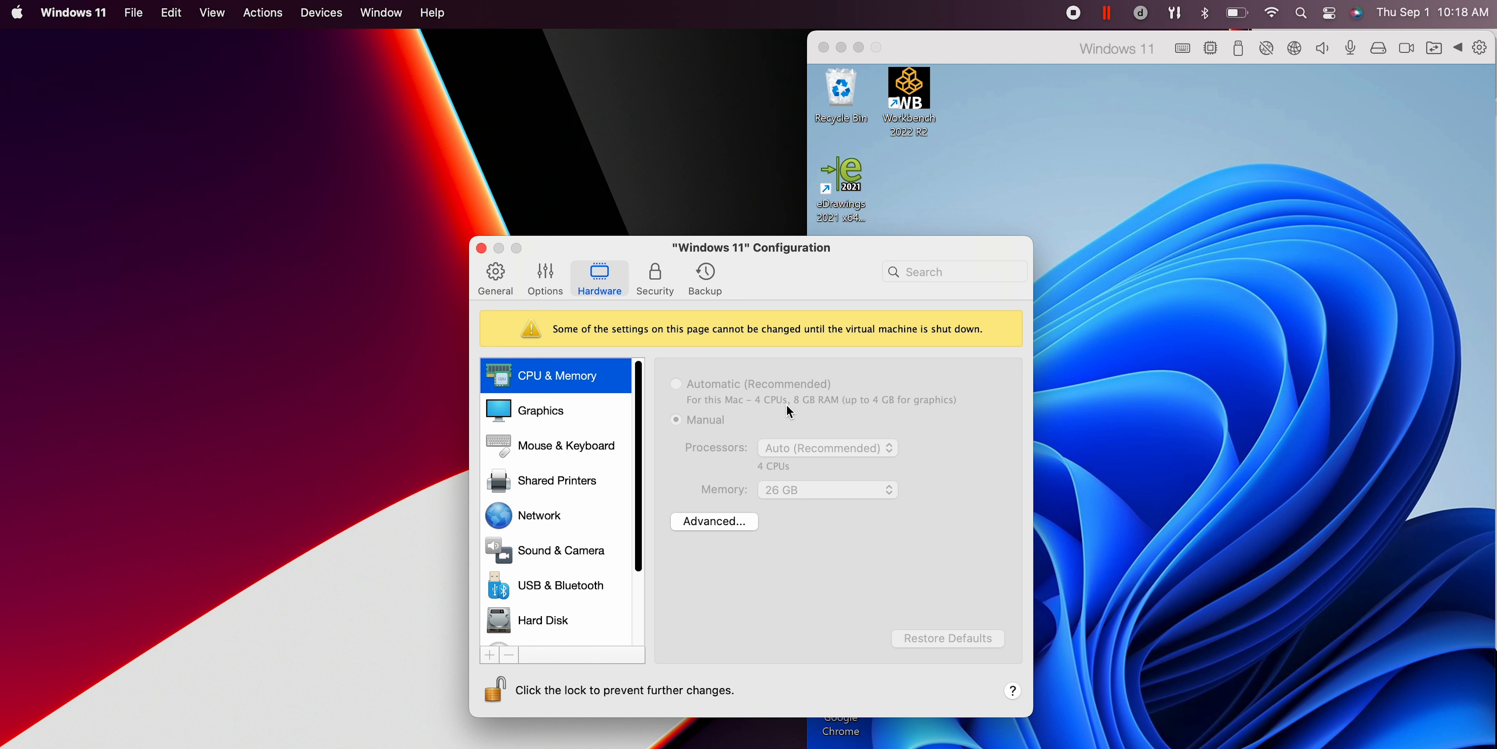
pyautogui.moveTo(807, 508)
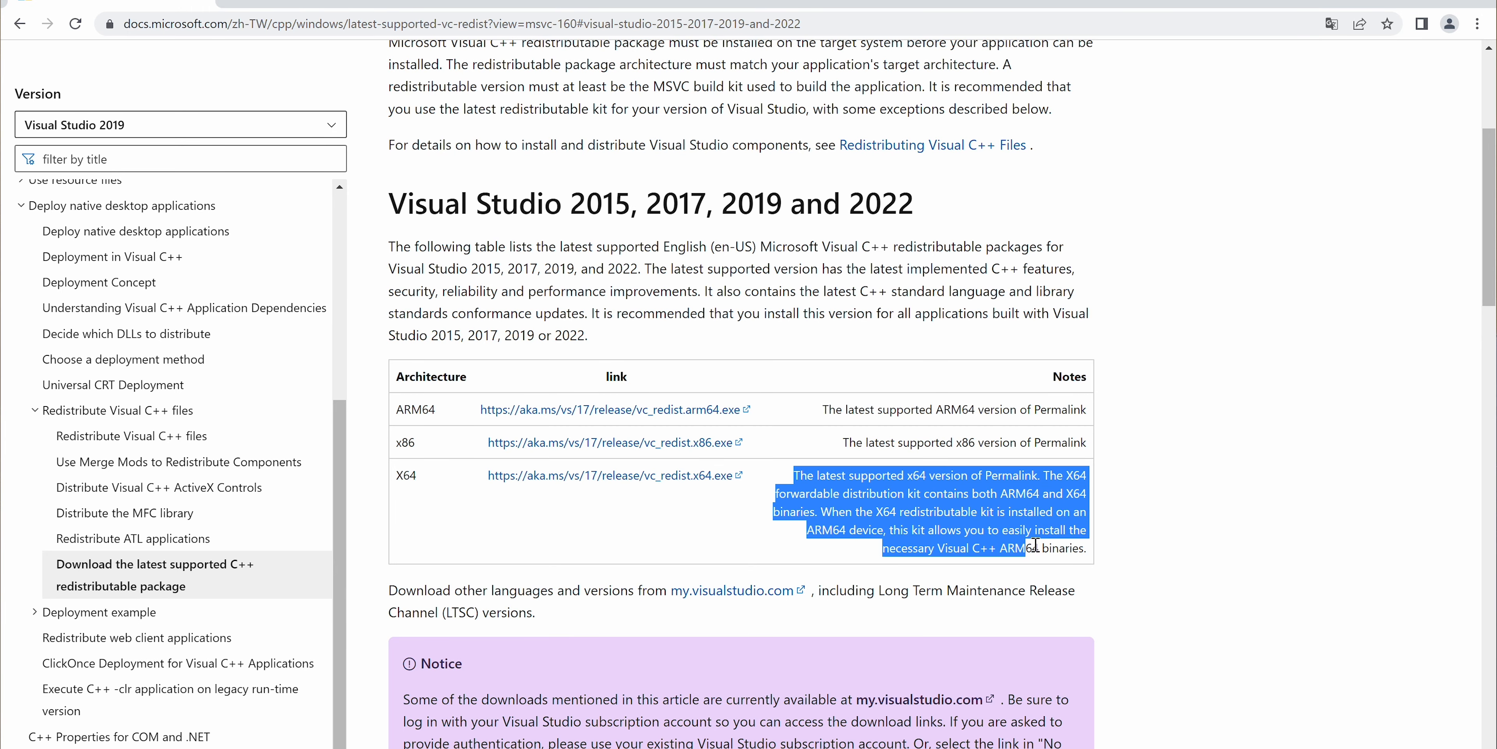
# Save the x64 vc_redist installer from the Microsoft Learn redistributable page
pyautogui.click(411, 475)
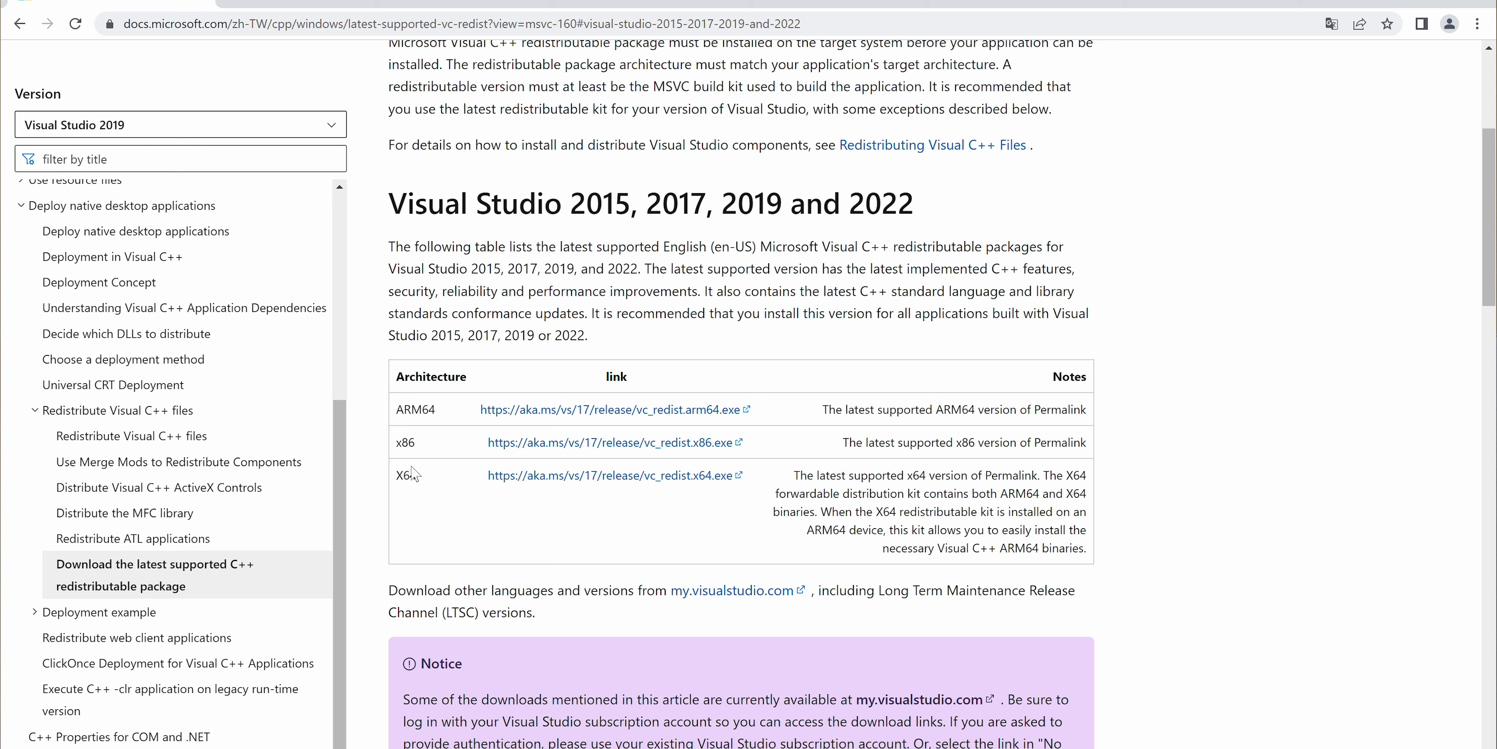
pyautogui.doubleClick(404, 475)
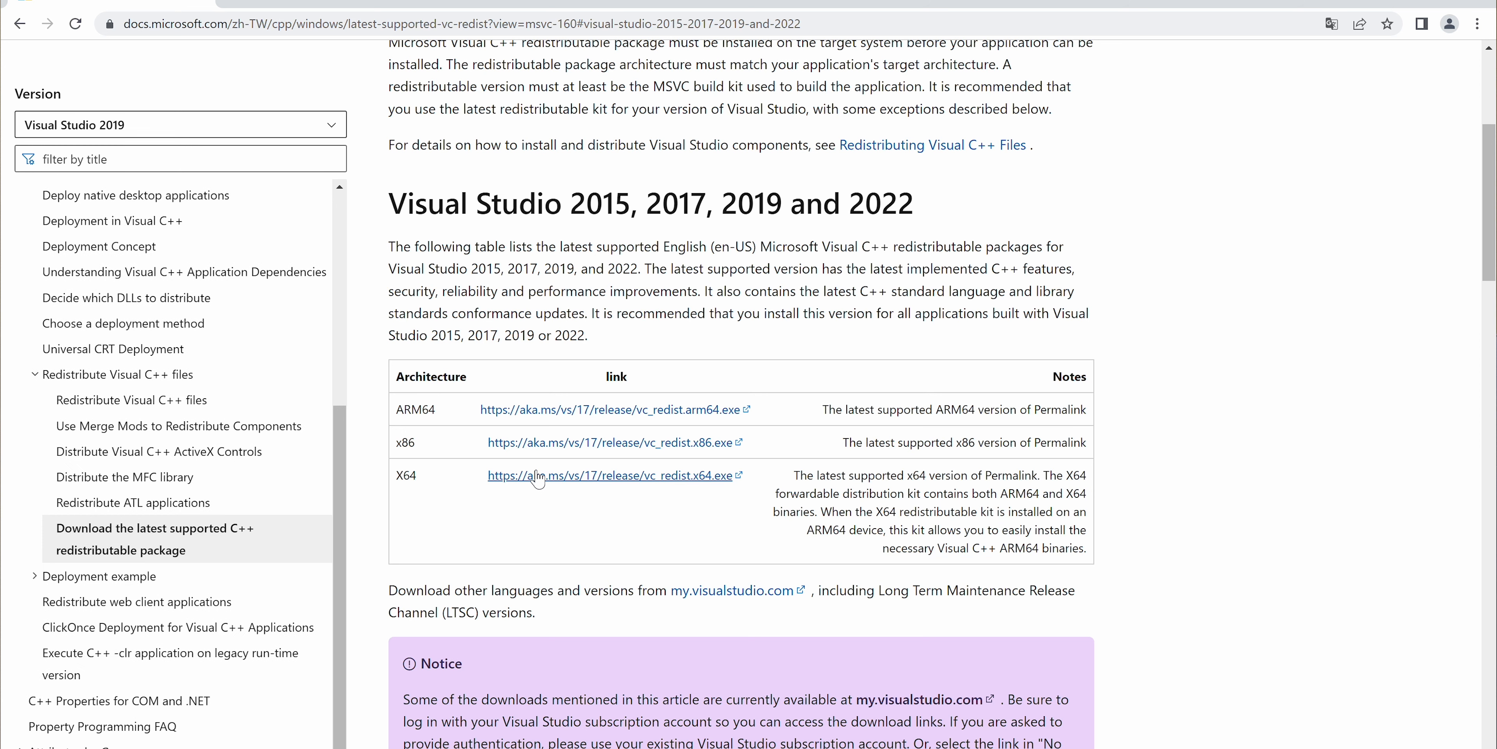
pyautogui.moveTo(541, 486)
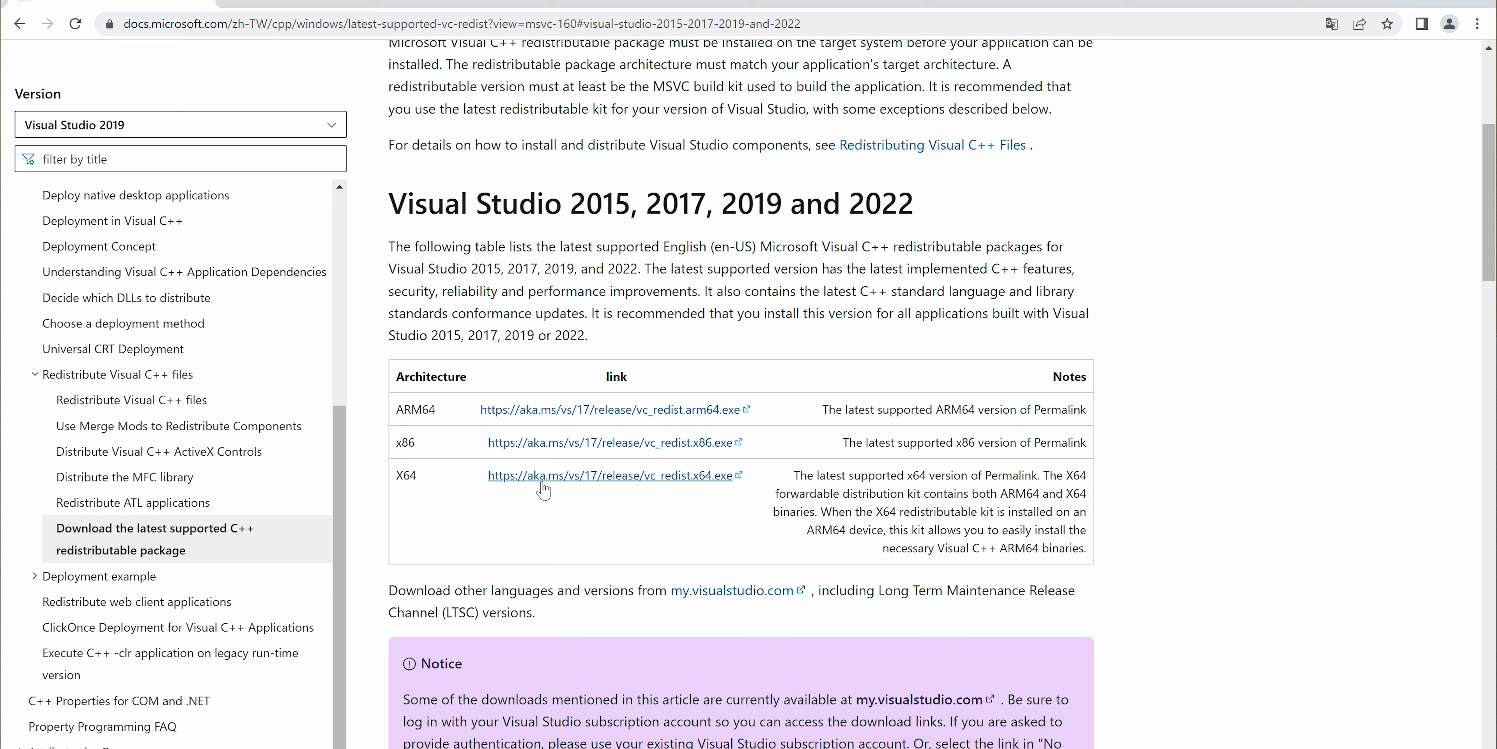
pyautogui.moveTo(588, 485)
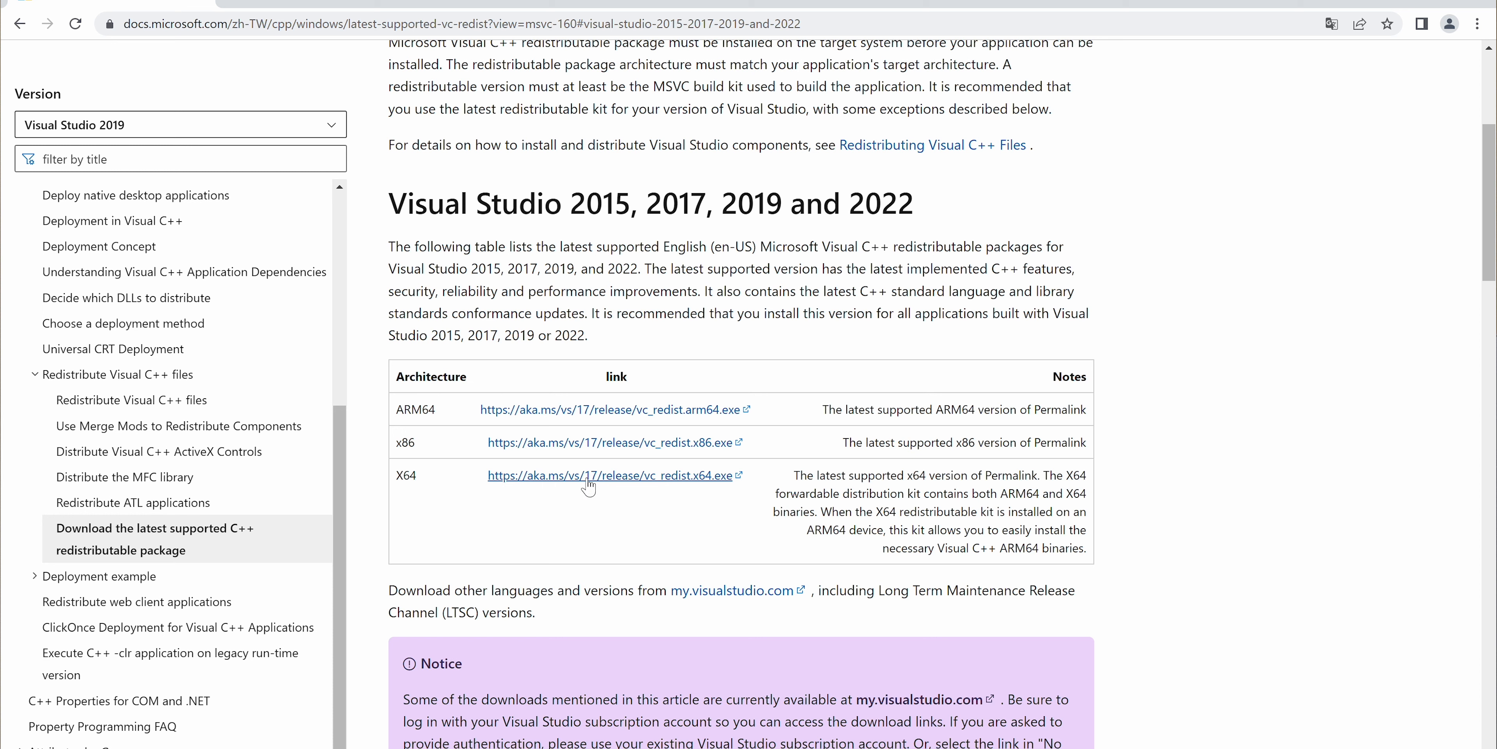
pyautogui.moveTo(394, 663)
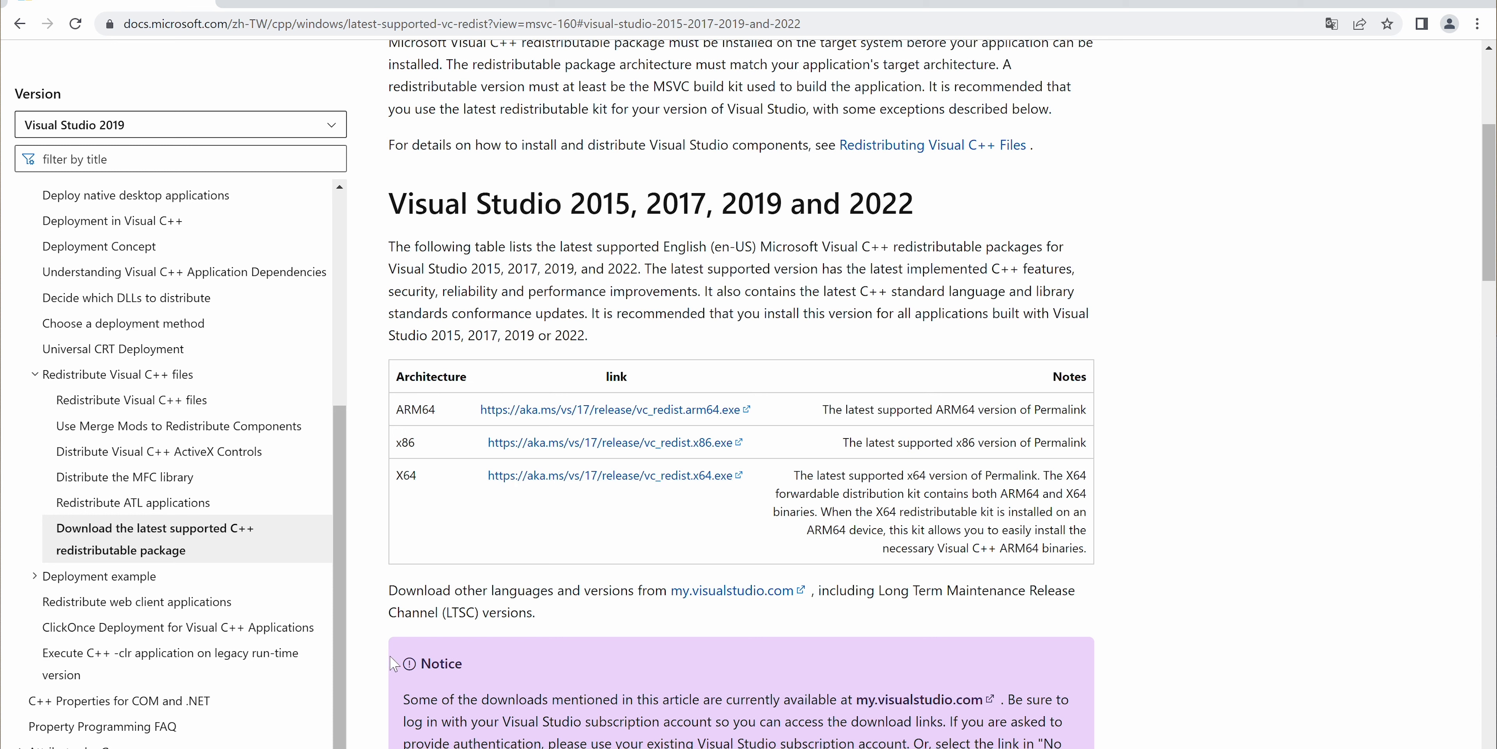
pyautogui.rightClick(482, 218)
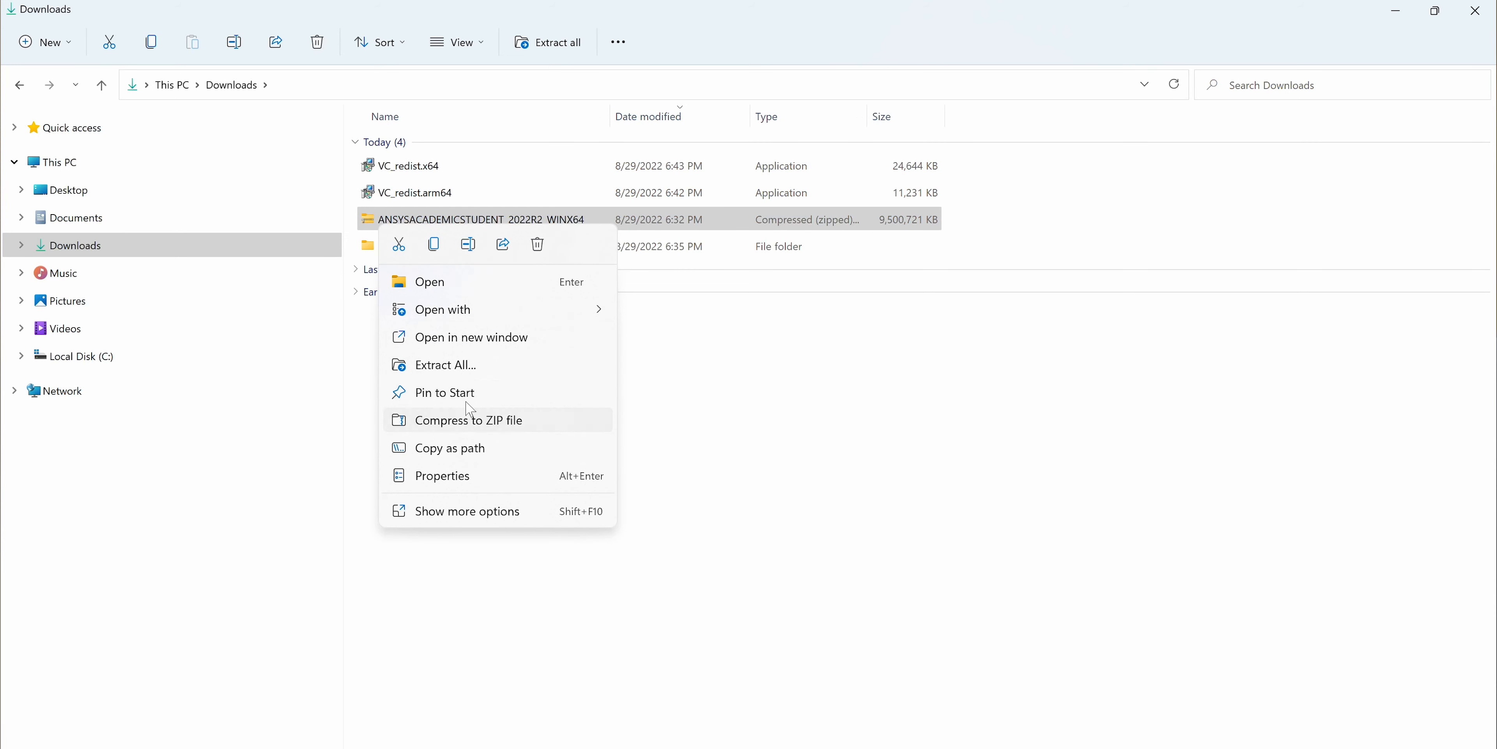
# Run setup from the ANSYSACADEMICSTUDENT_2022R2_WINX64 folder as administrator
pyautogui.click(429, 281)
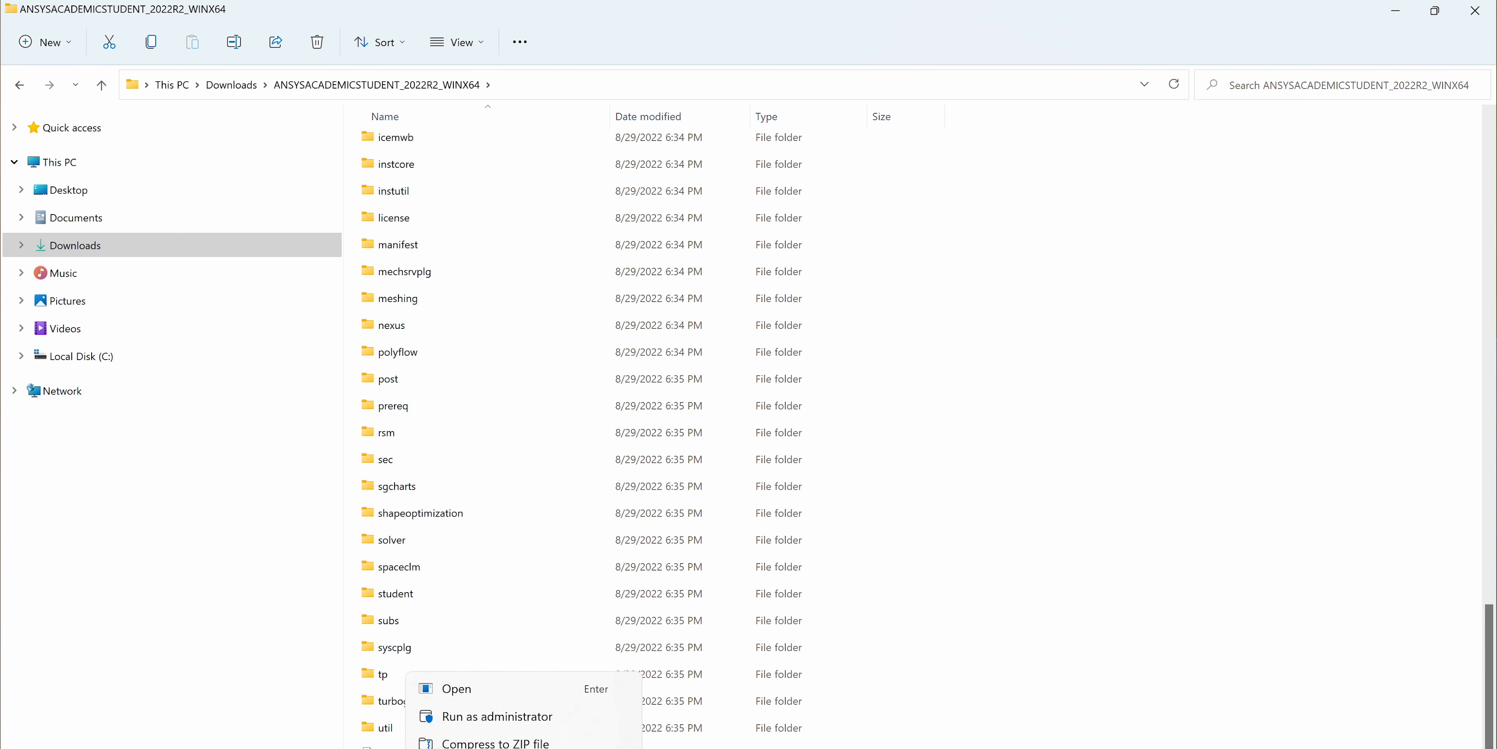
pyautogui.click(496, 716)
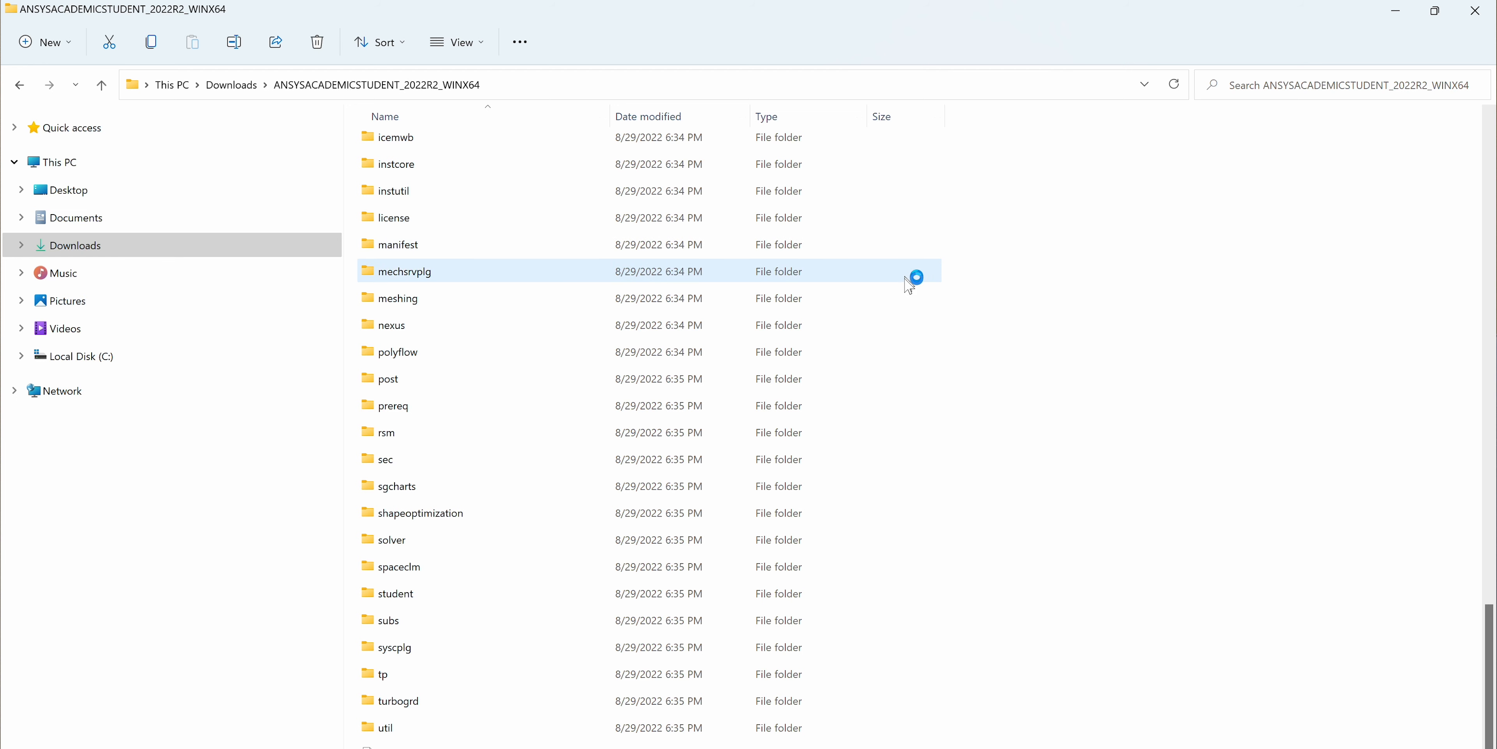
pyautogui.moveTo(1235, 158)
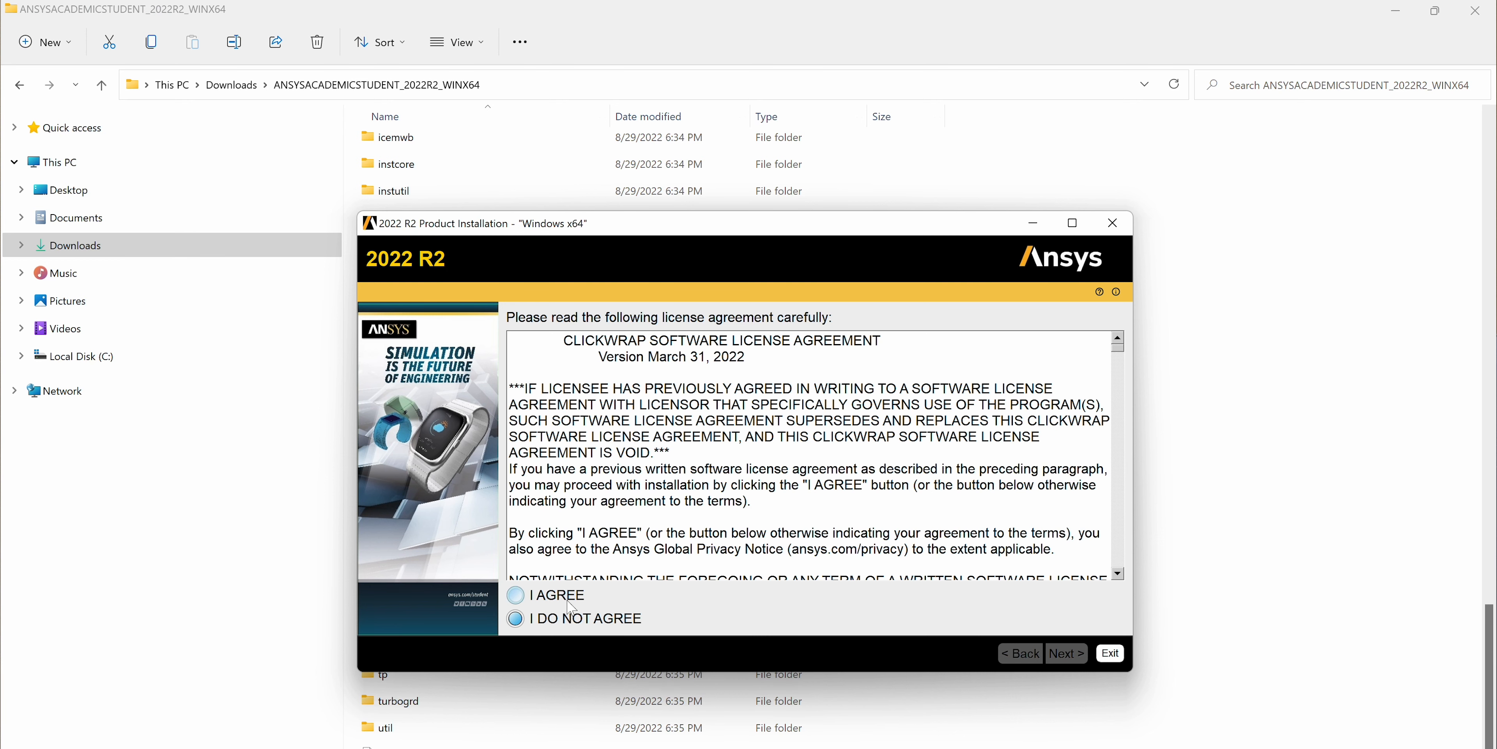
# Agree to the license, keep C:\Program Files\ANSYS Inc\ANSYS Student and begin installing
pyautogui.click(1066, 652)
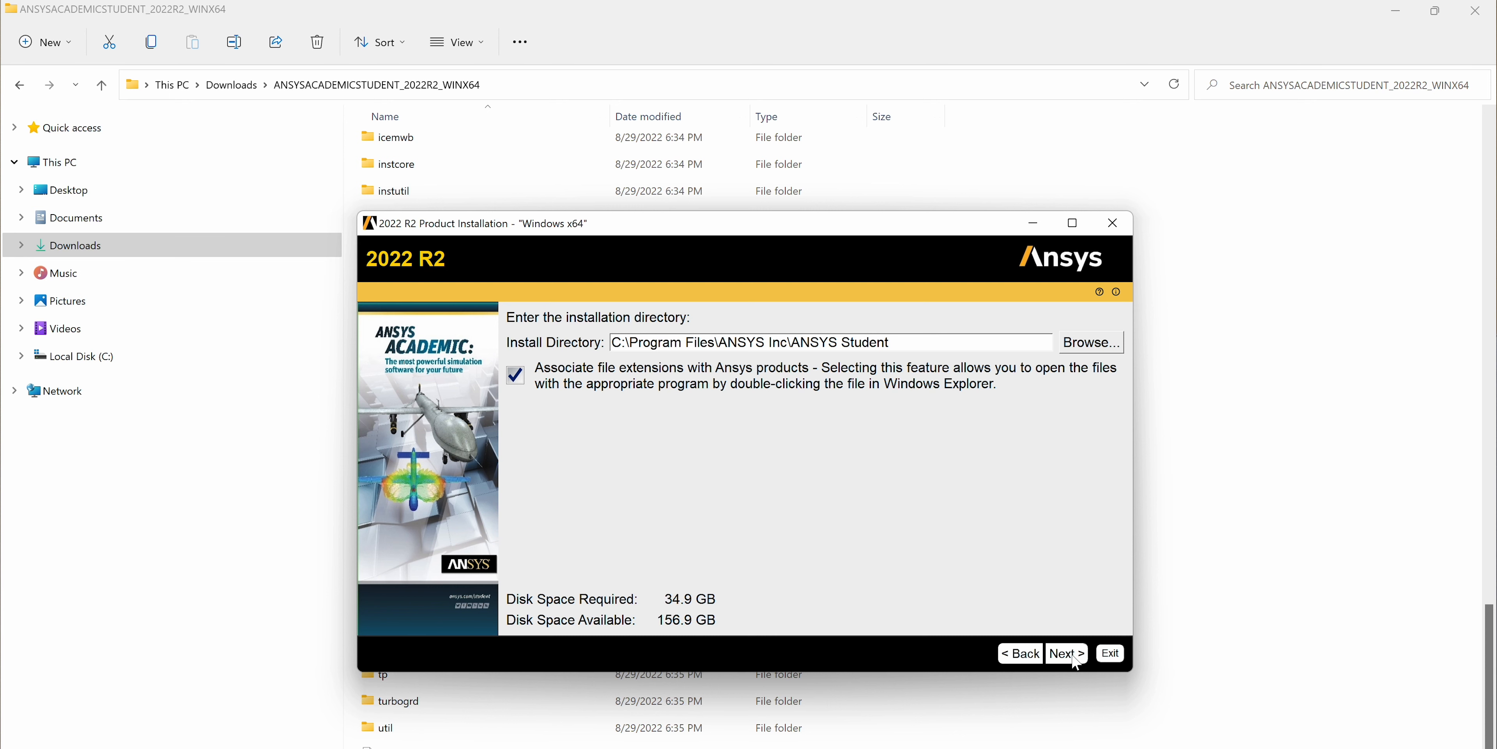
pyautogui.click(1065, 651)
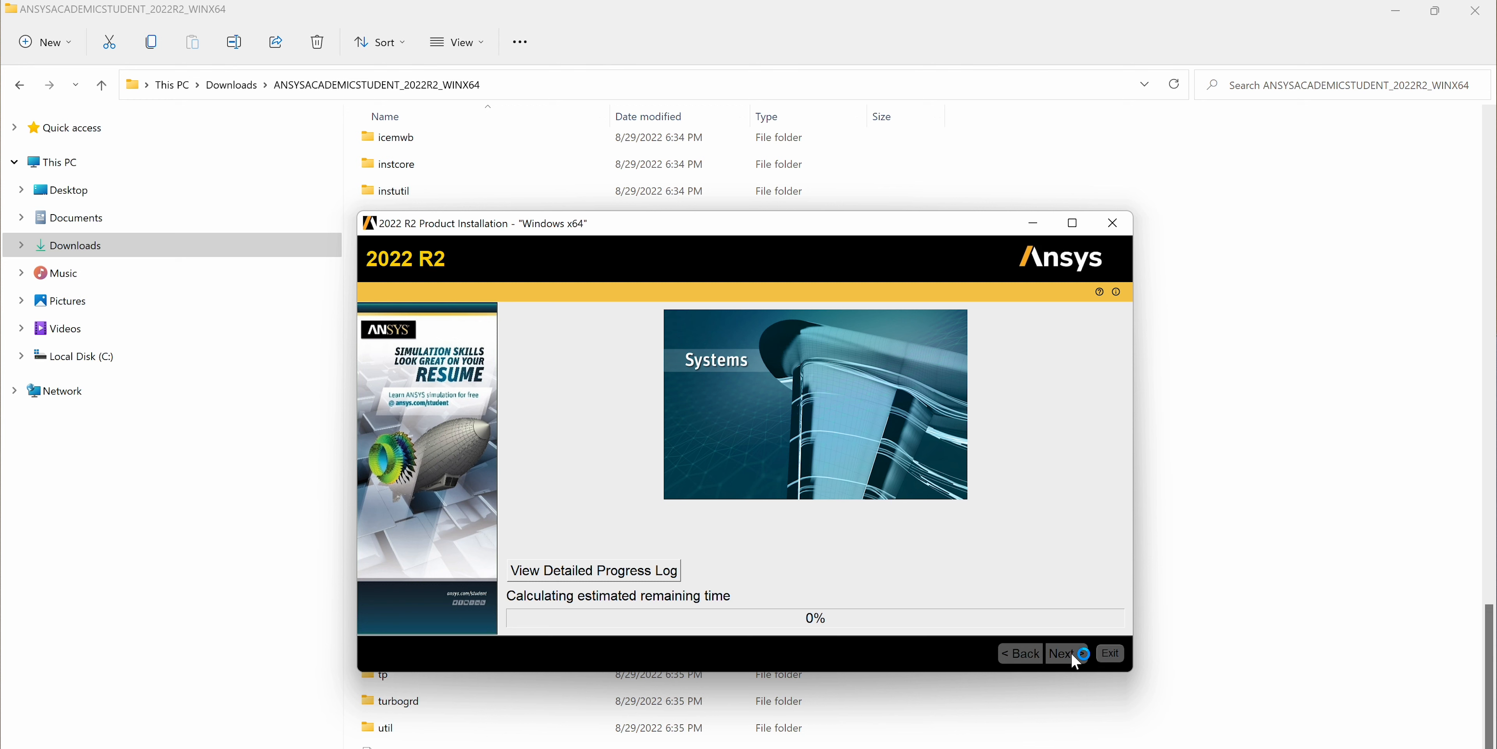
pyautogui.click(1063, 654)
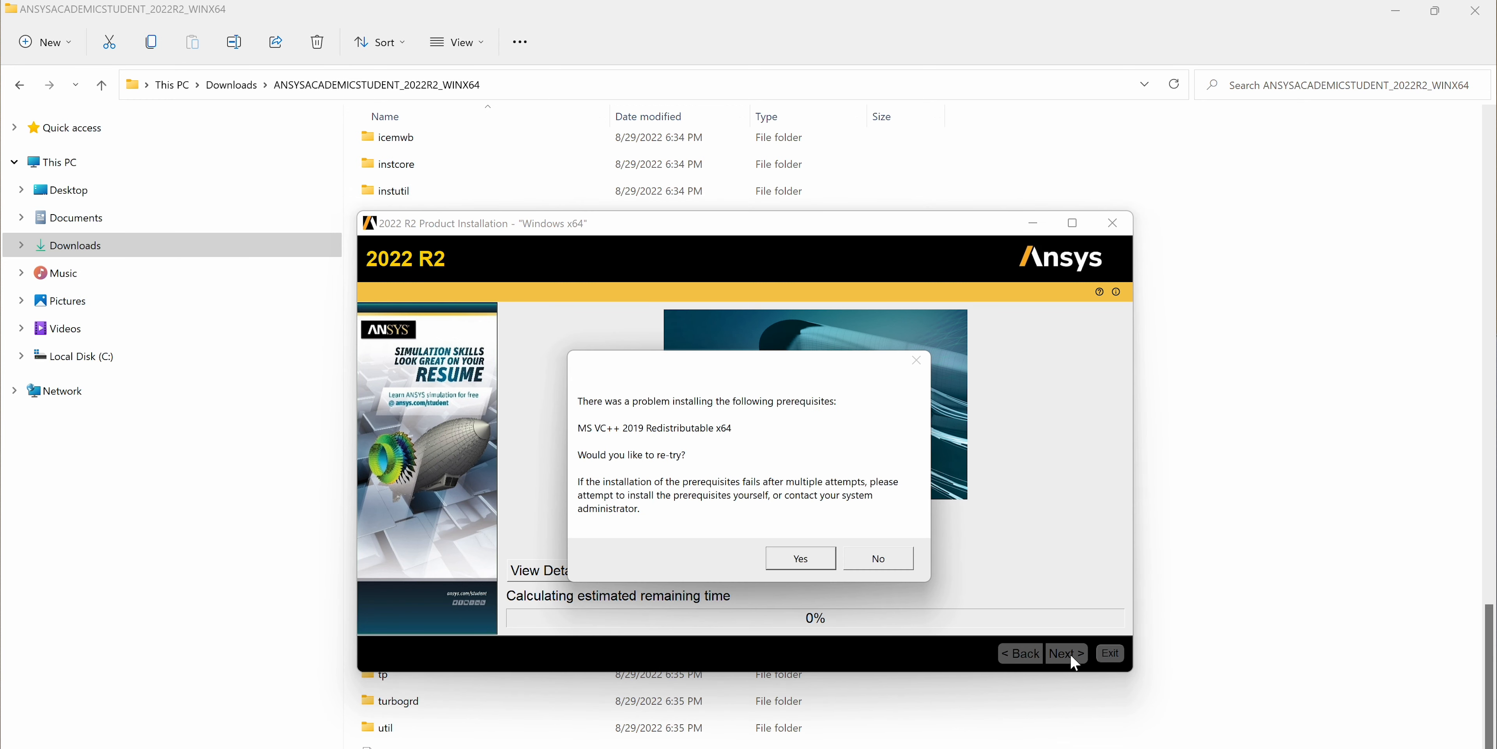
pyautogui.moveTo(705, 449)
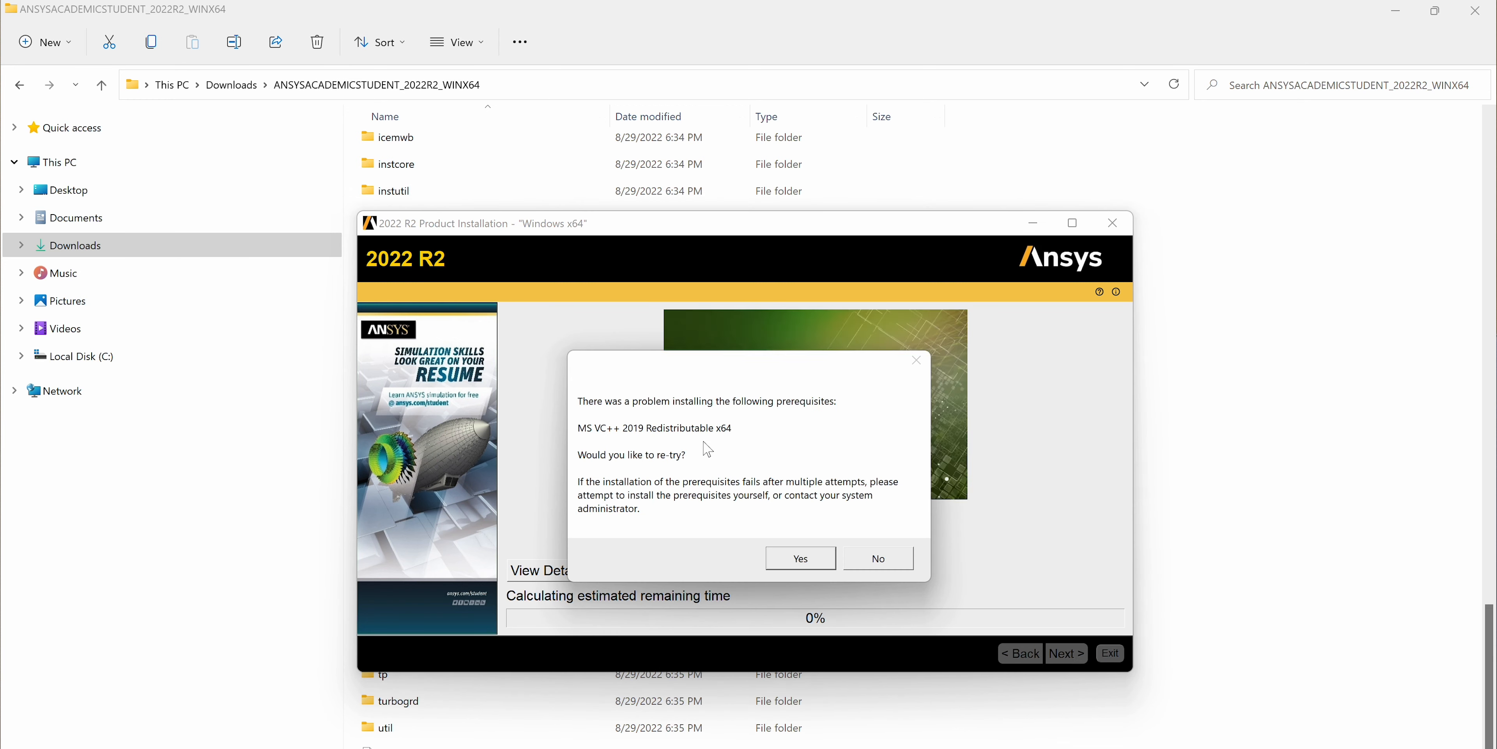
pyautogui.moveTo(671, 475)
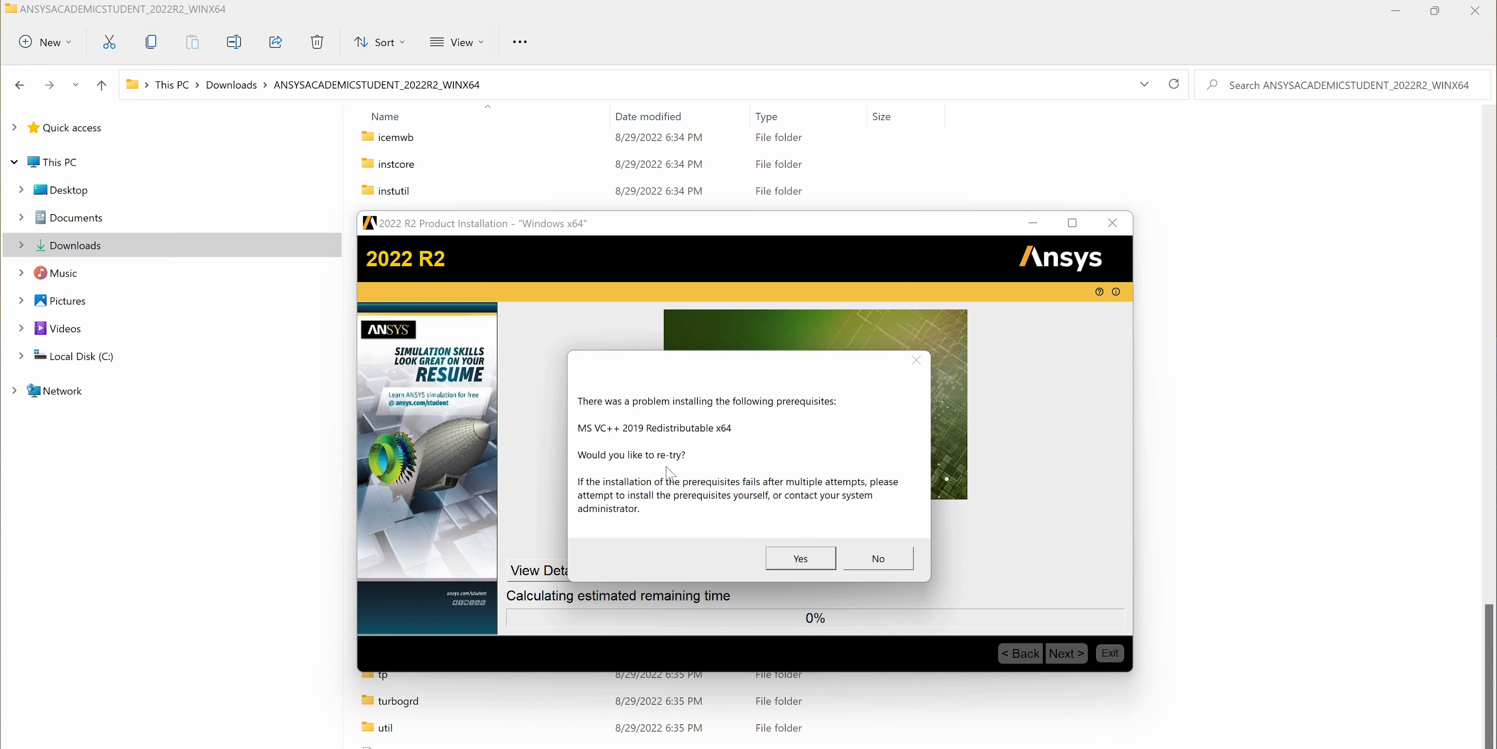
# Decline retrying the MS VC++ 2019 x64 prerequisite and continue installing anyway
pyautogui.click(876, 557)
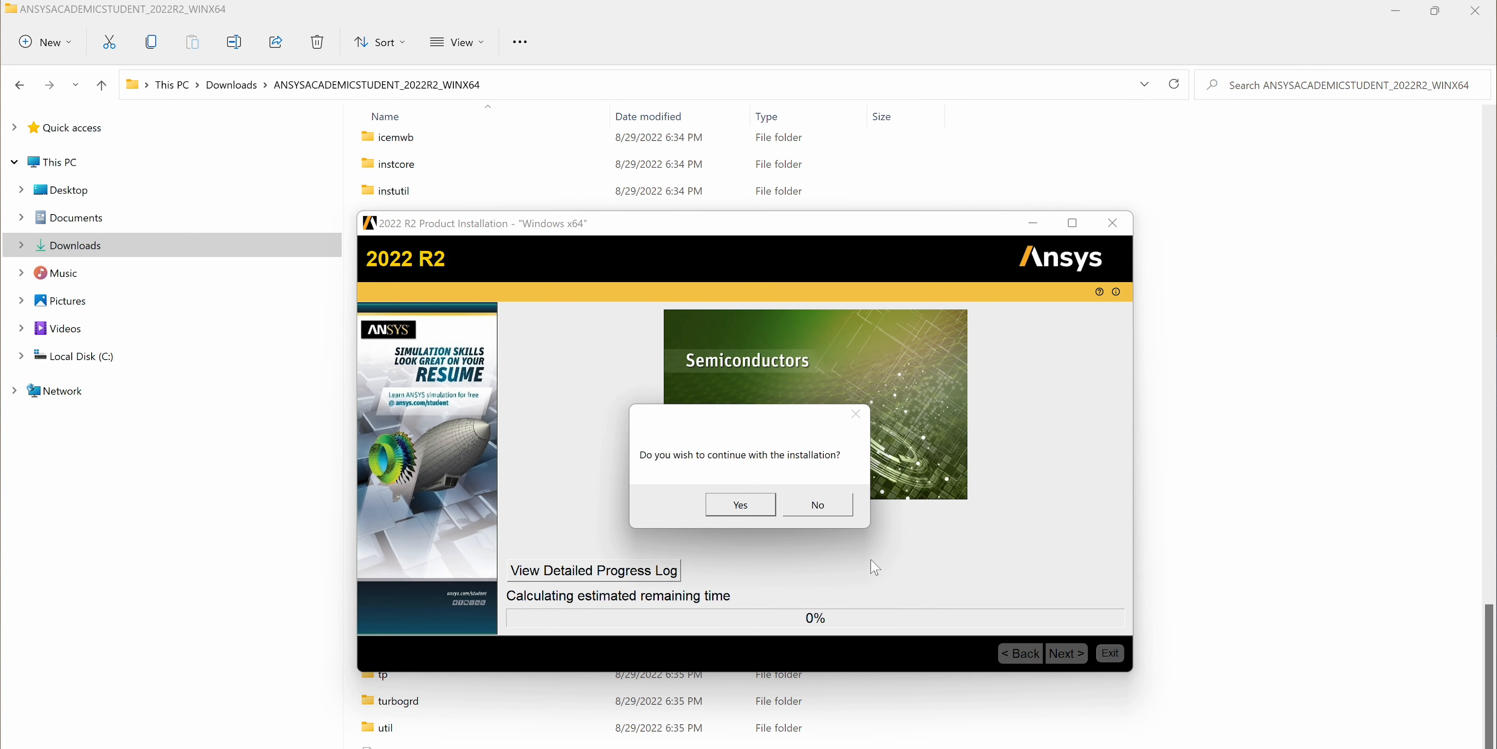
pyautogui.moveTo(744, 506)
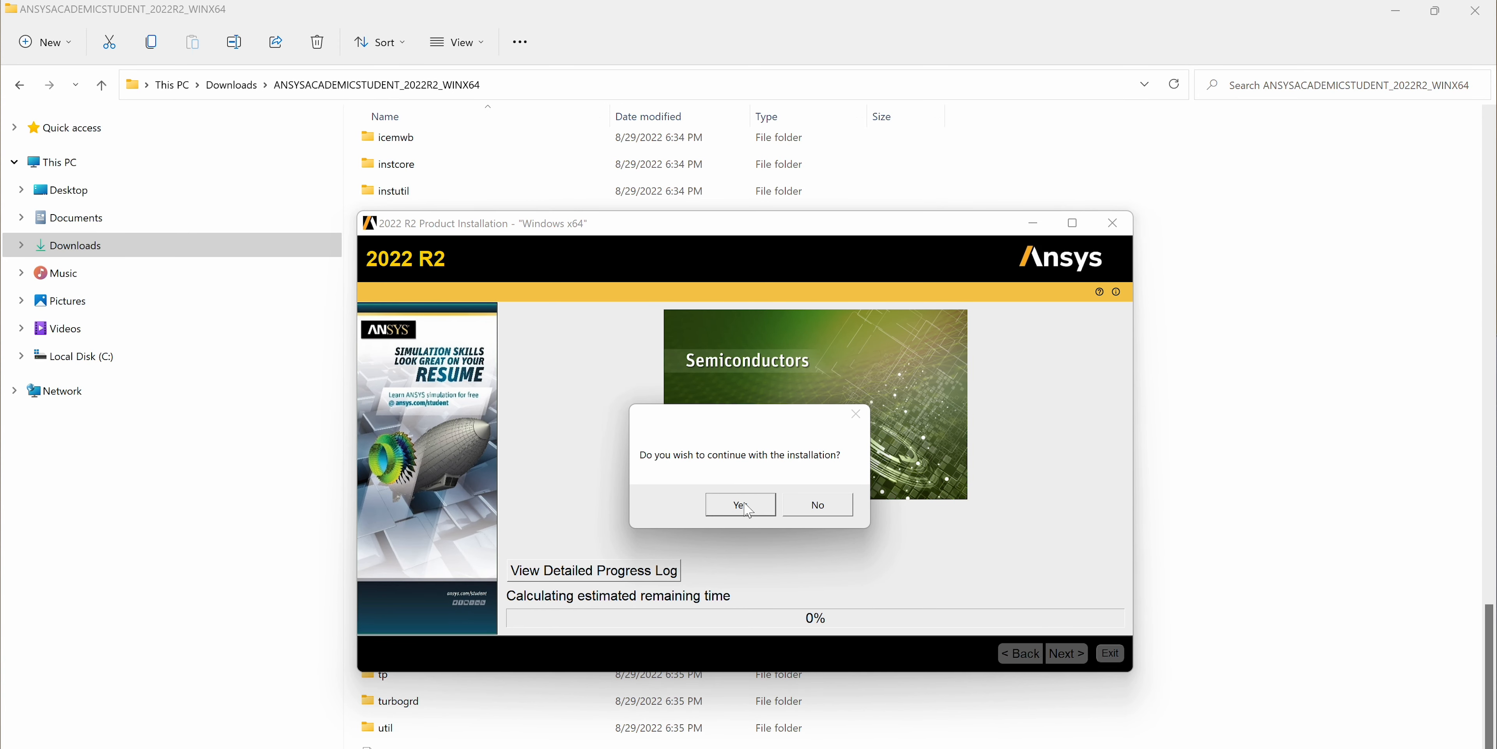
pyautogui.click(739, 505)
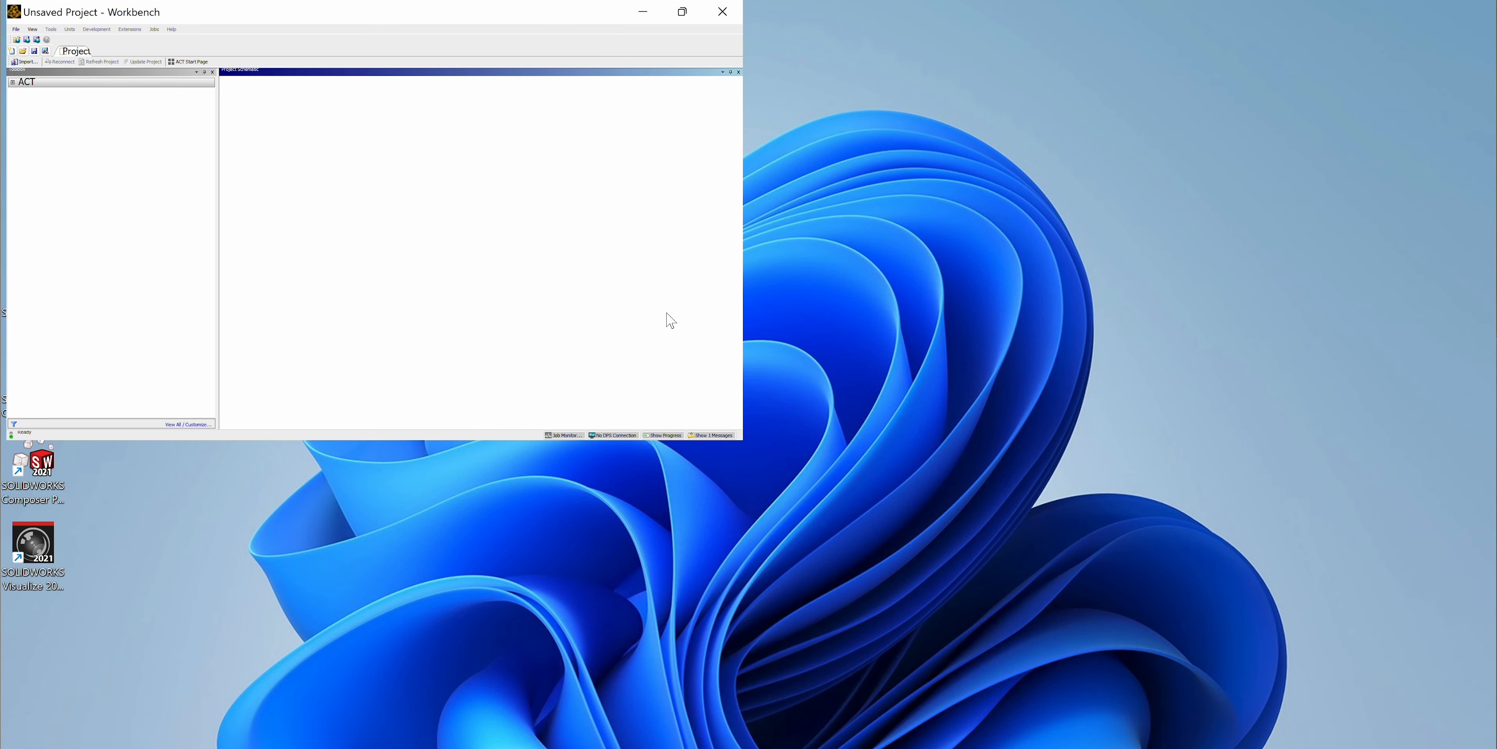
# Bring up the options menu for the Workbench 2022 R2 Start search result
pyautogui.rightClick(527, 439)
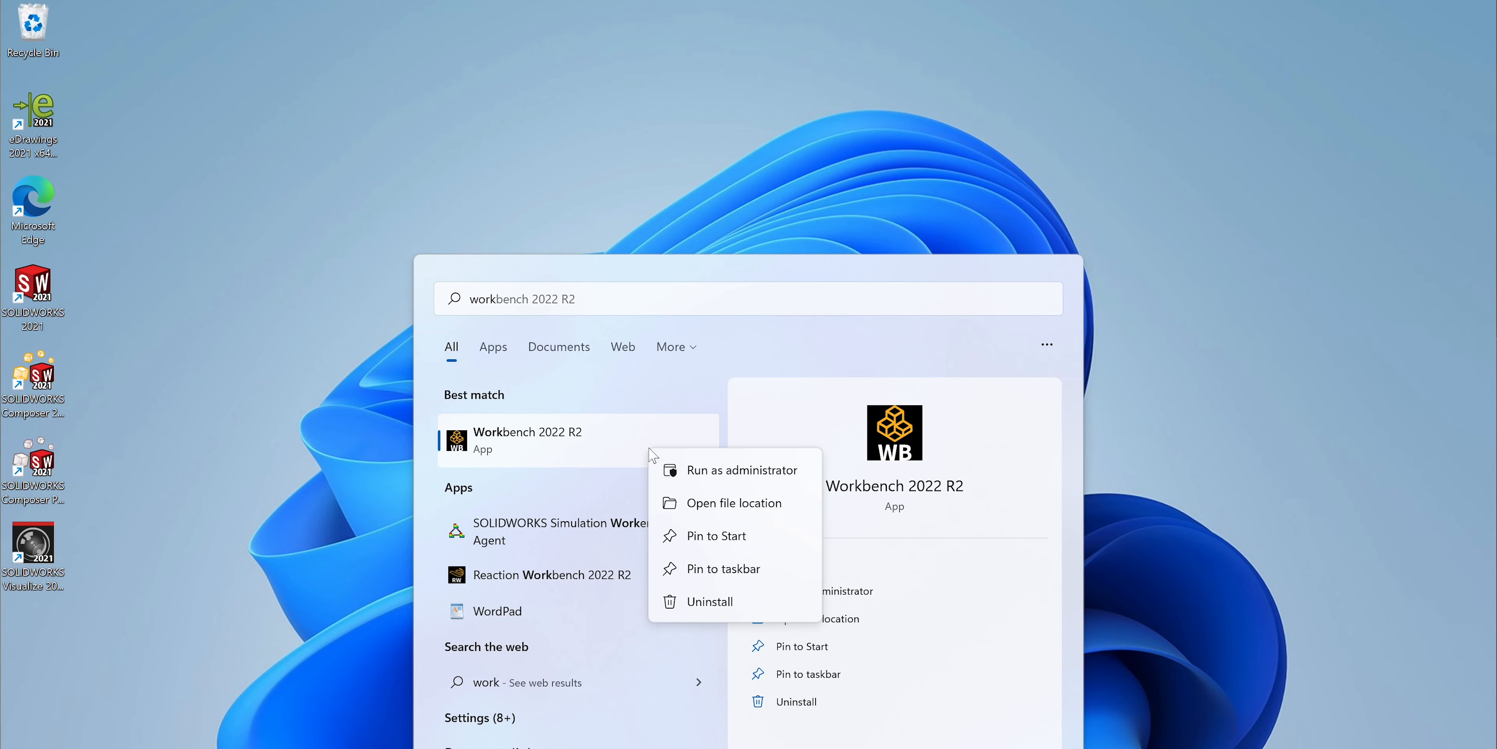
# Open the Workbench 2022 R2 shortcut's file location and show its Properties
pyautogui.click(732, 503)
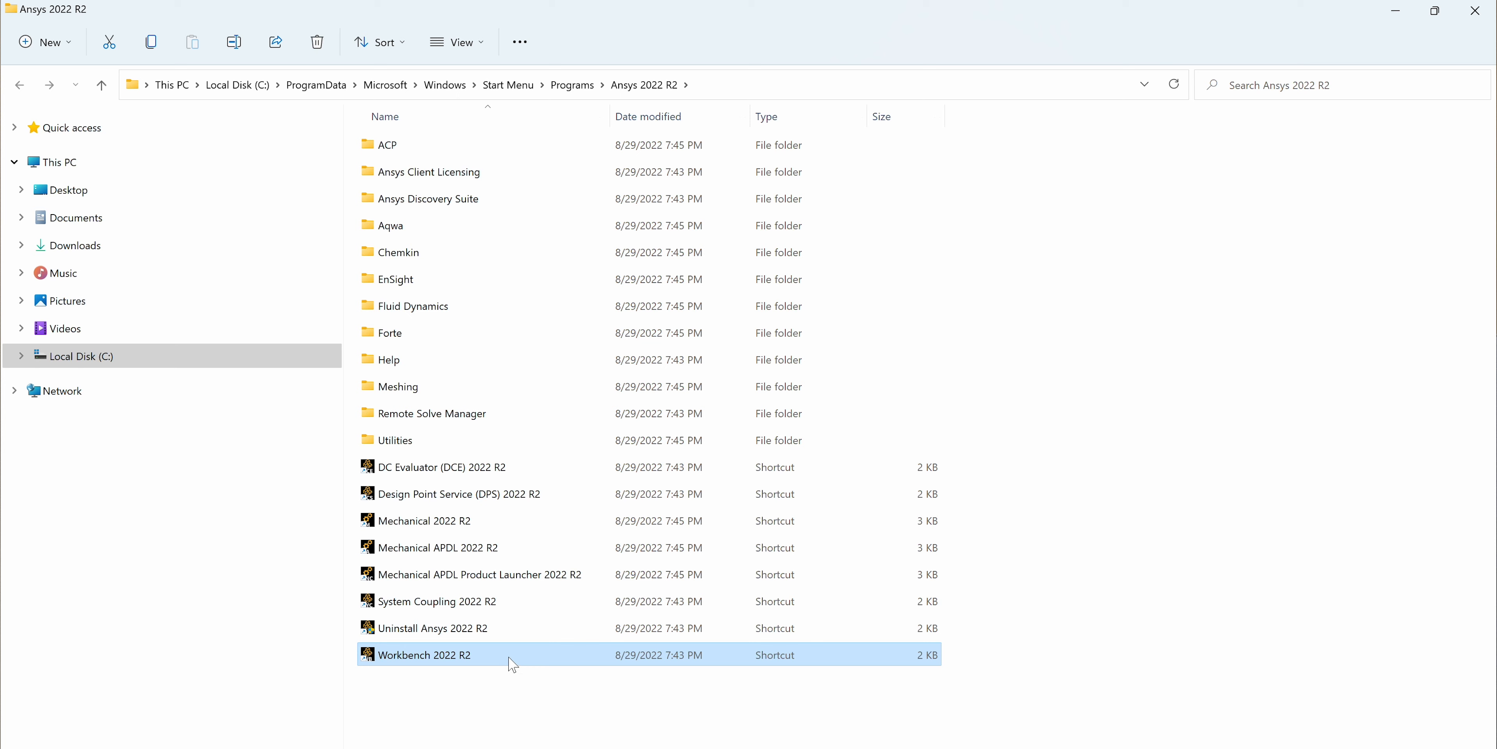
pyautogui.rightClick(422, 654)
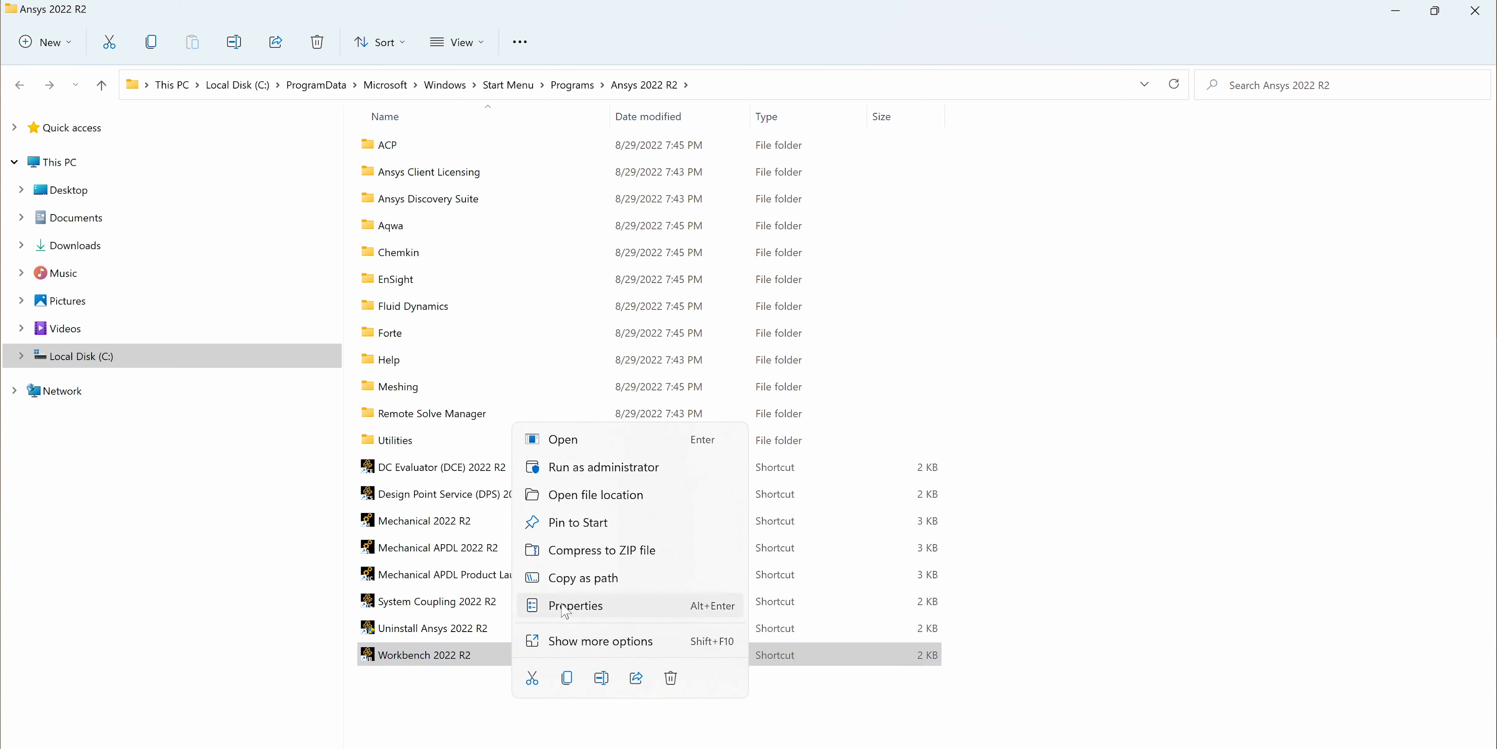
pyautogui.click(574, 605)
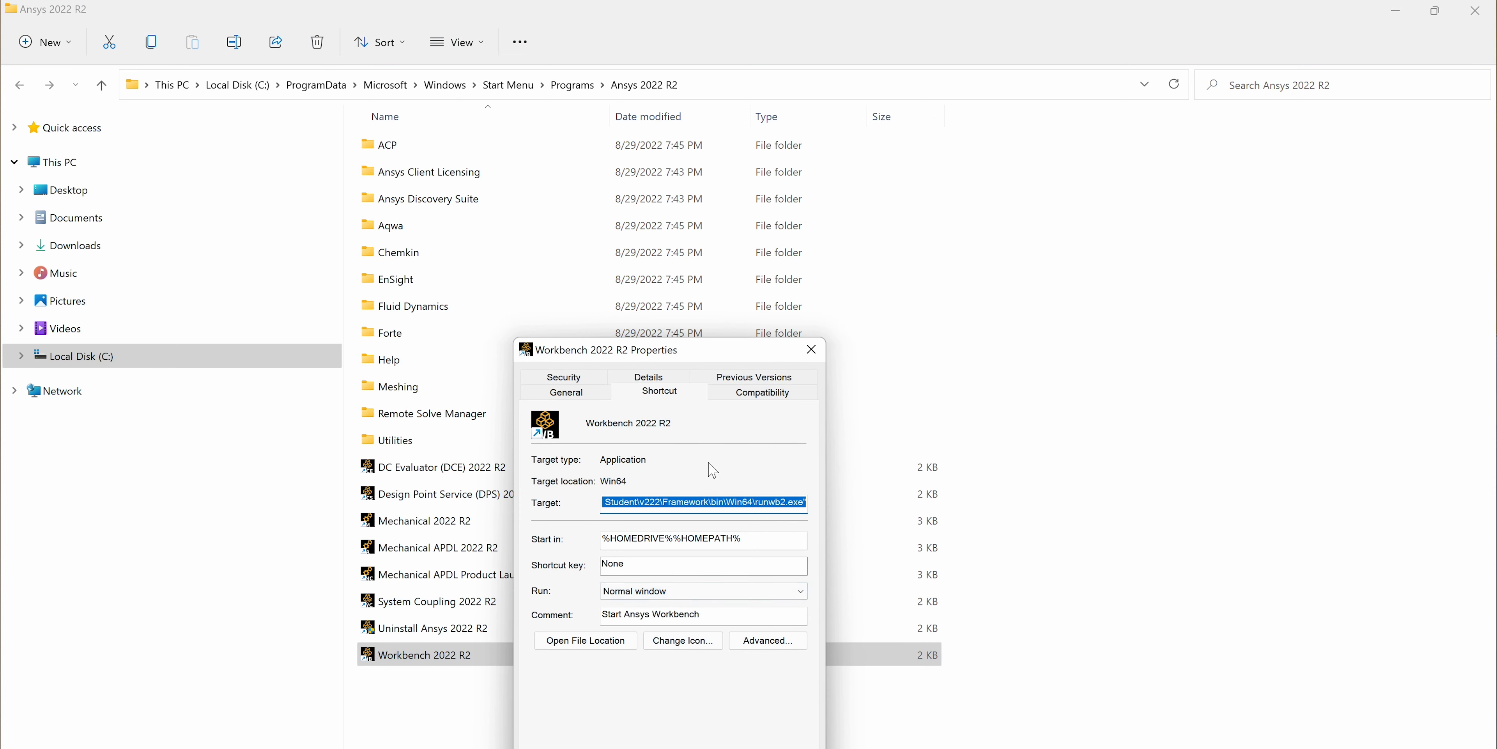
pyautogui.moveTo(709, 426)
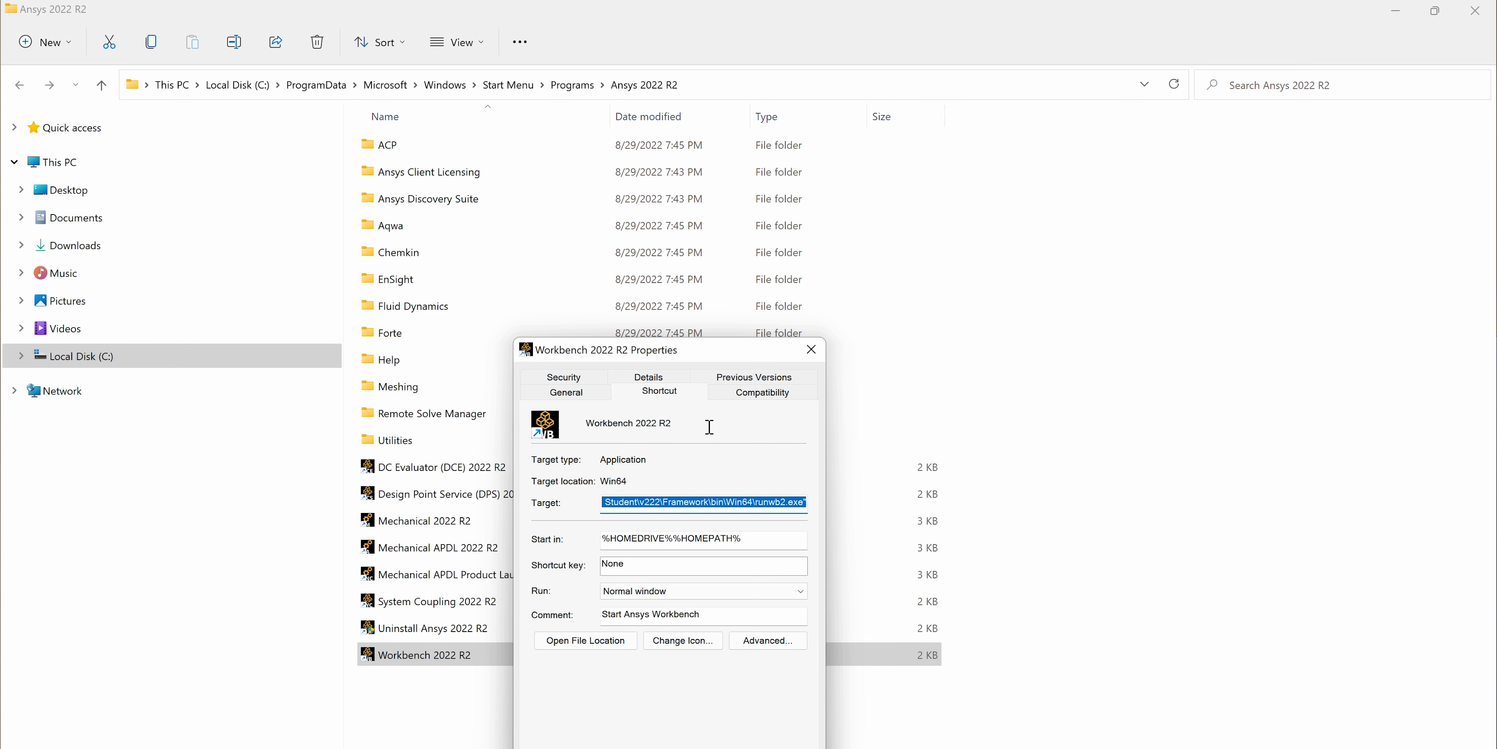
pyautogui.moveTo(668, 380)
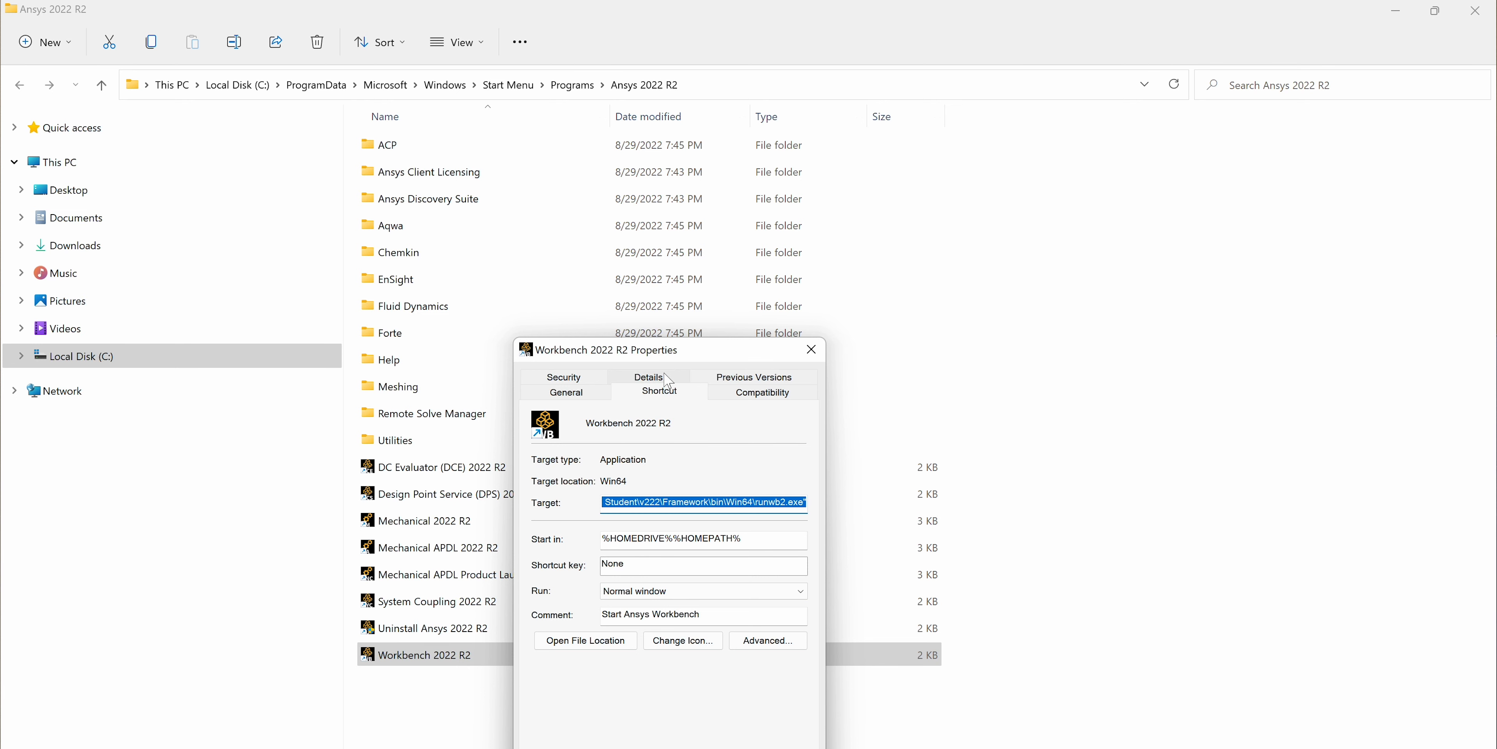
# Enable the Program DPI fix and high DPI scaling override in the Workbench shortcut's Compatibility settings
pyautogui.click(762, 391)
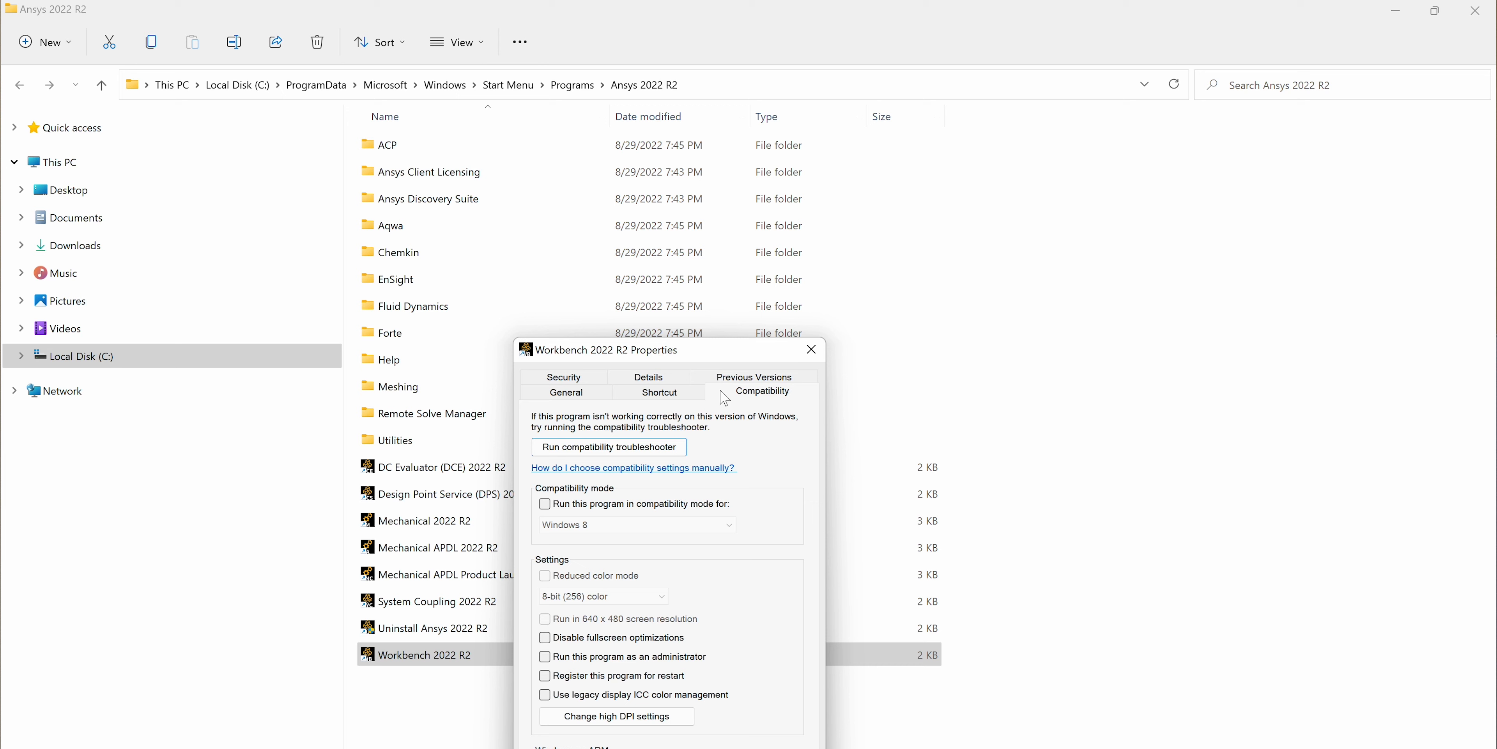
pyautogui.moveTo(654, 683)
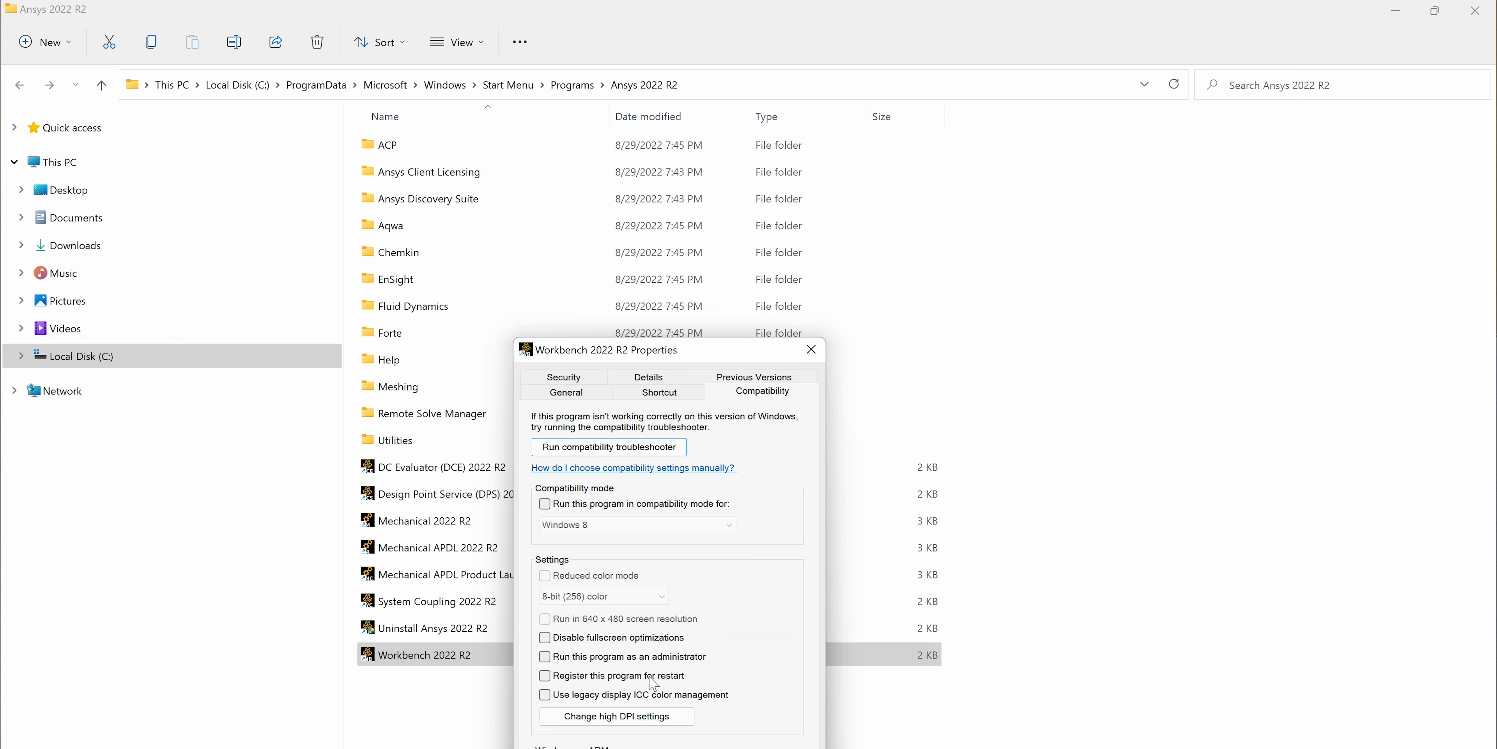
pyautogui.moveTo(616, 715)
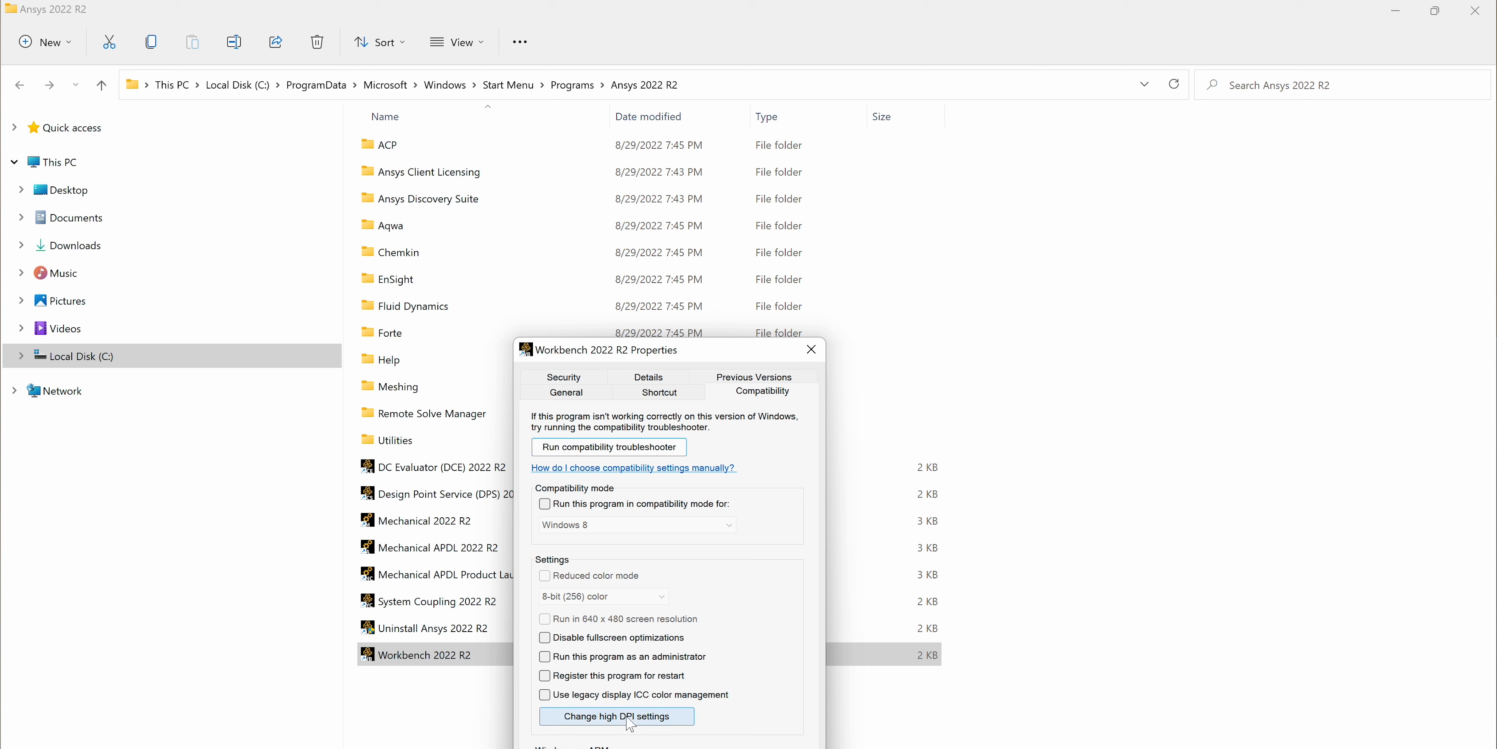
pyautogui.click(616, 715)
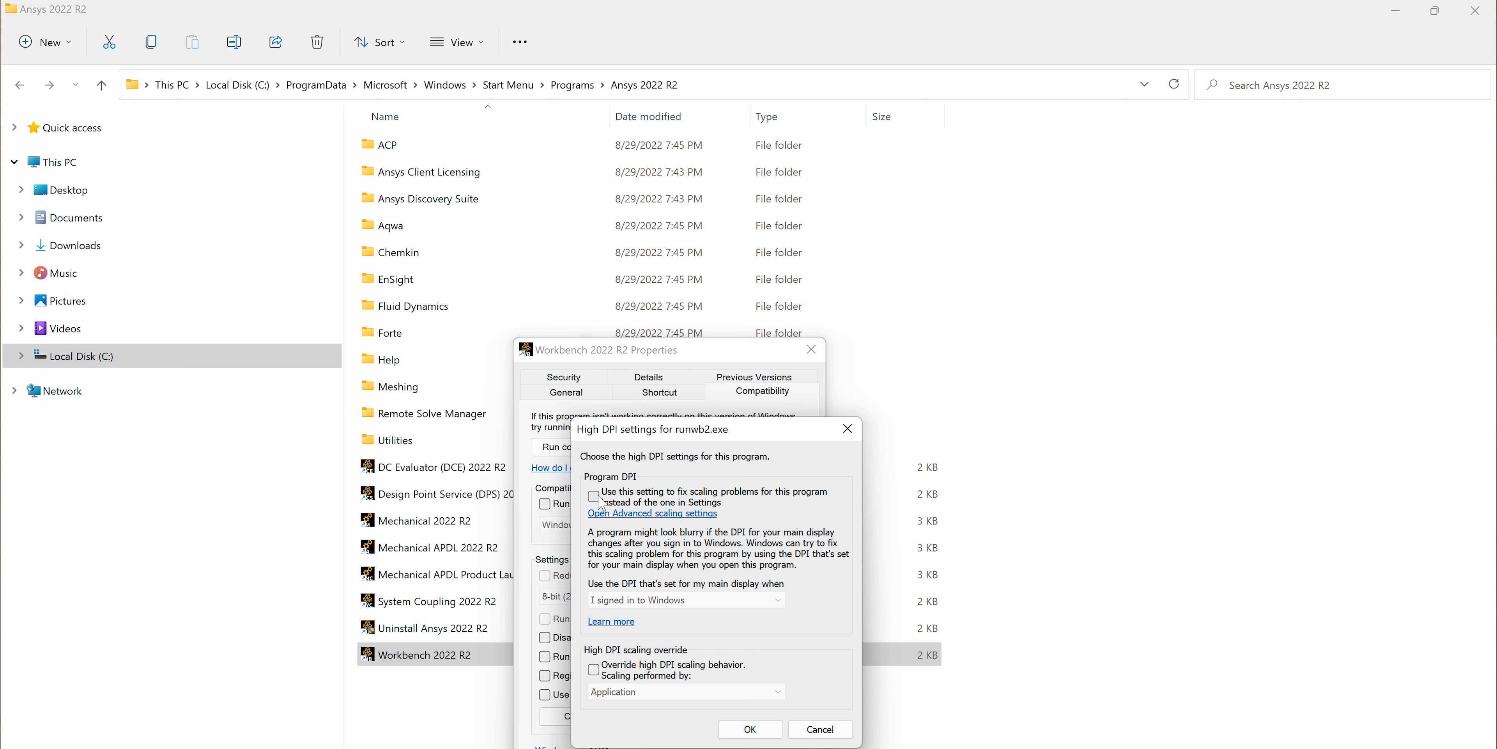
pyautogui.click(594, 494)
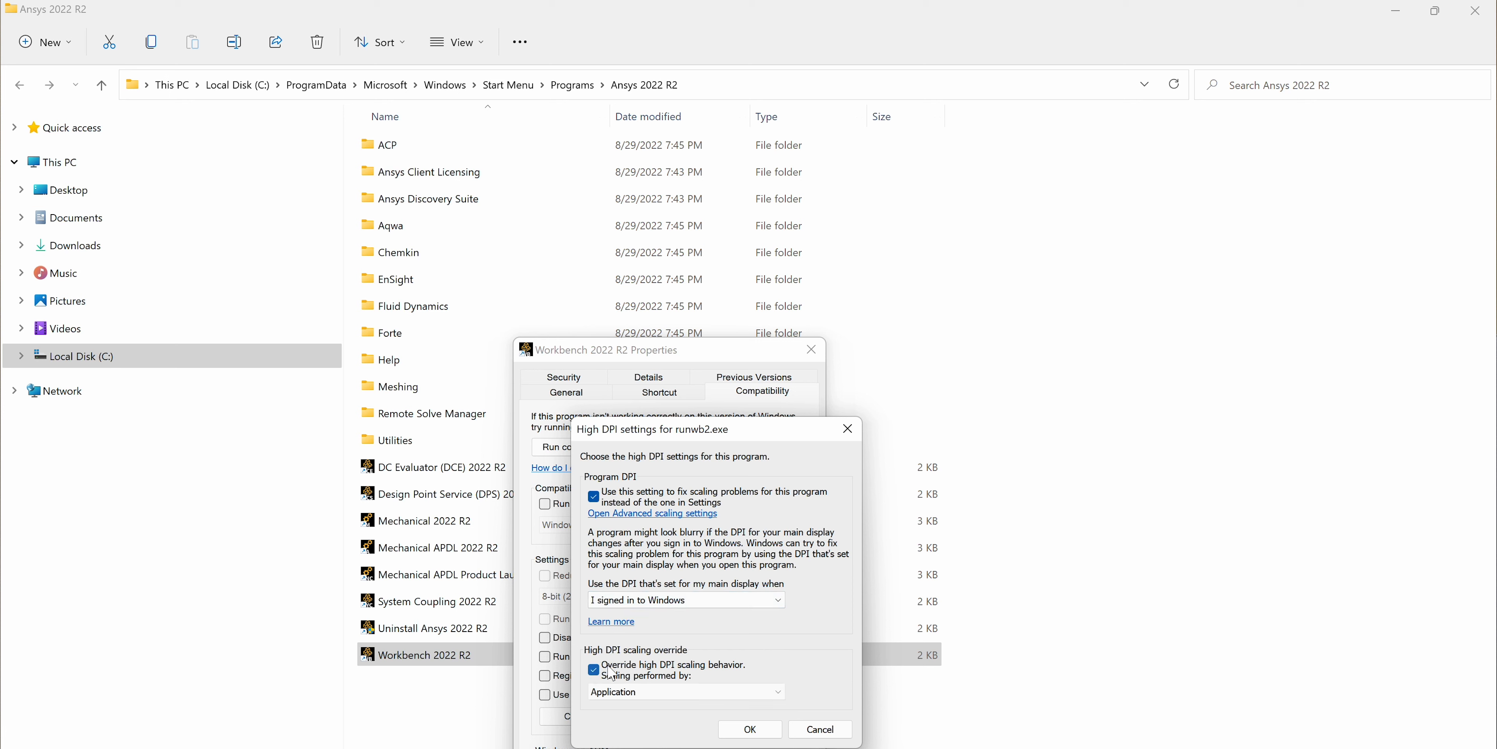